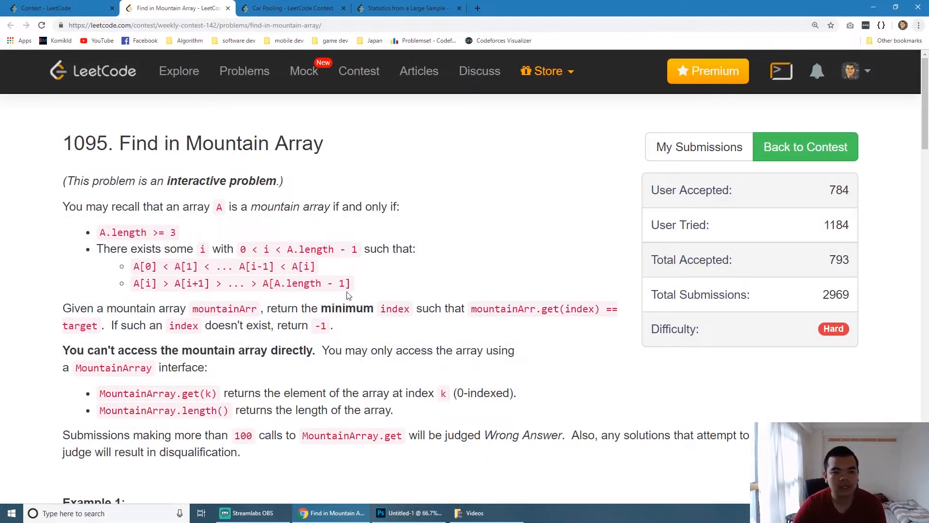
mouse_move(428, 307)
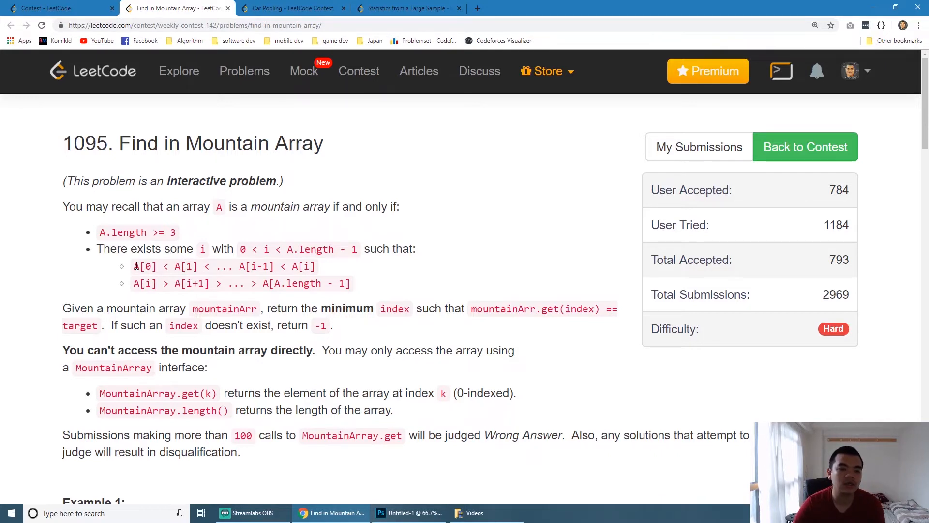
- Highlight the mountain-array conditions and the MountainArray.get call-limit sentence while reading, then switch to the Photoshop sketch
double_click(180, 266)
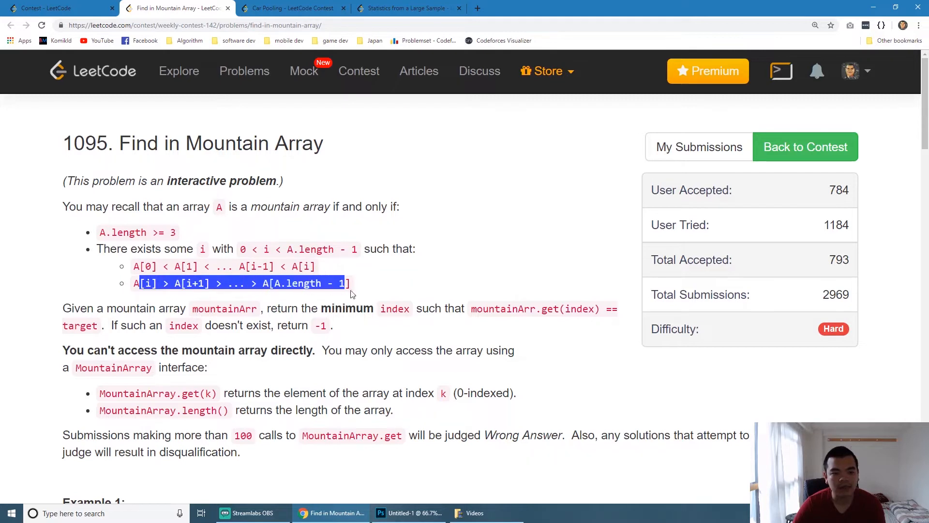
click(361, 283)
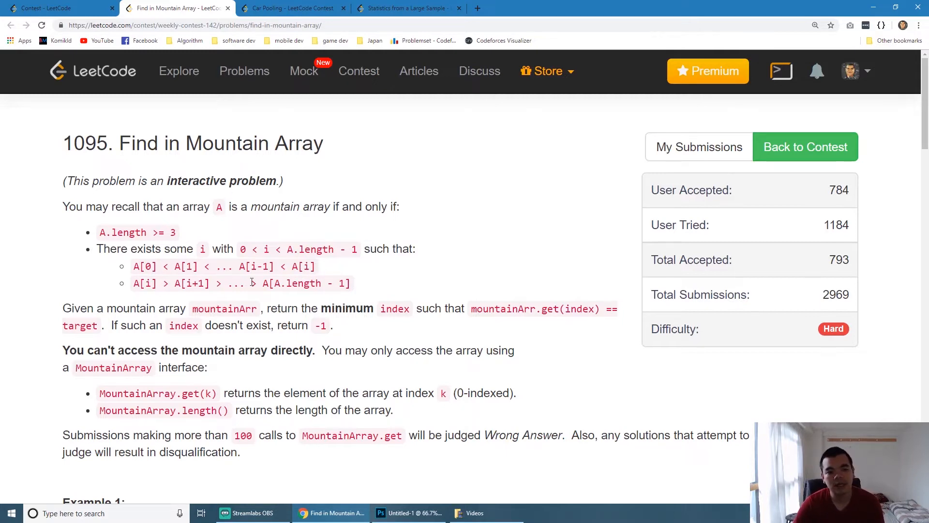
mouse_move(247, 383)
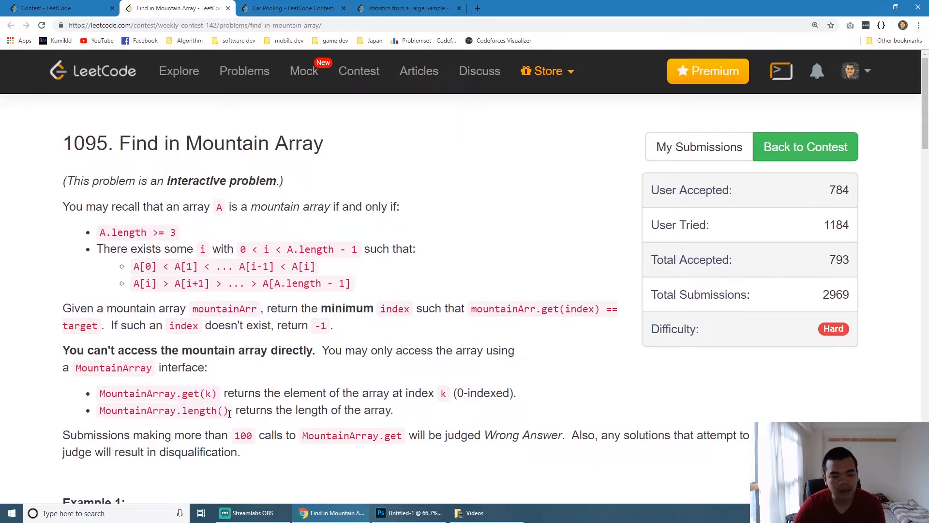
double_click(204, 411)
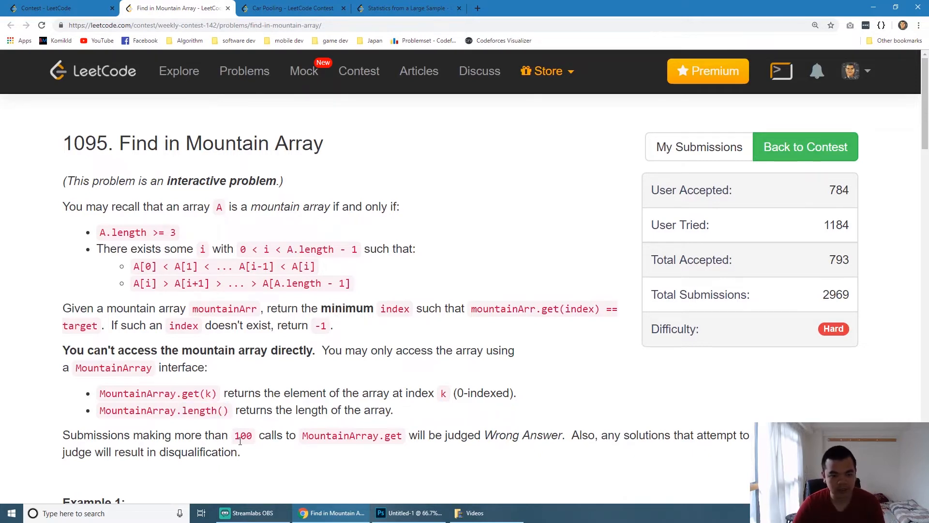
double_click(351, 435)
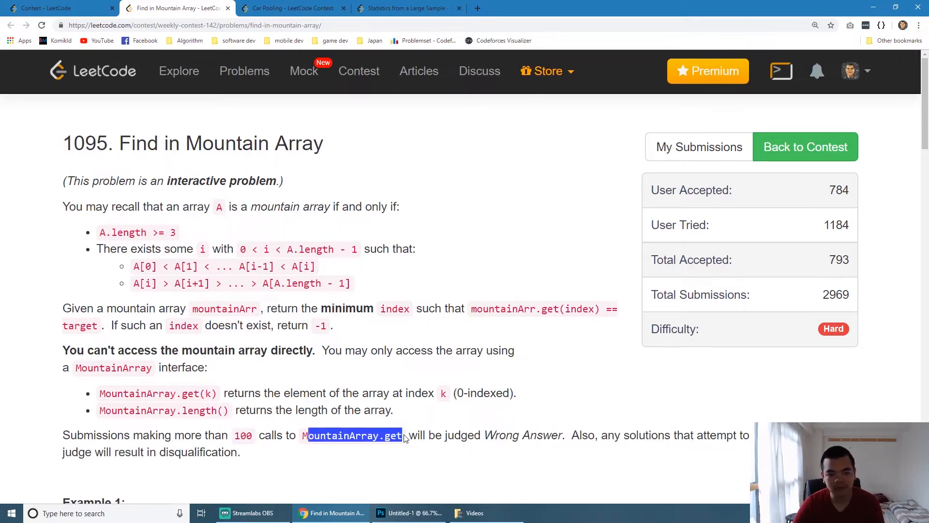
click(413, 455)
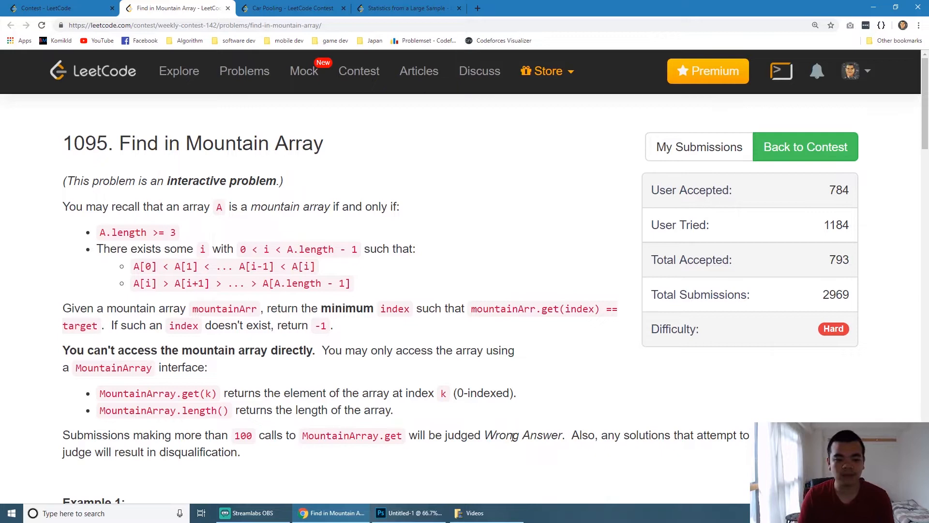
mouse_move(426, 493)
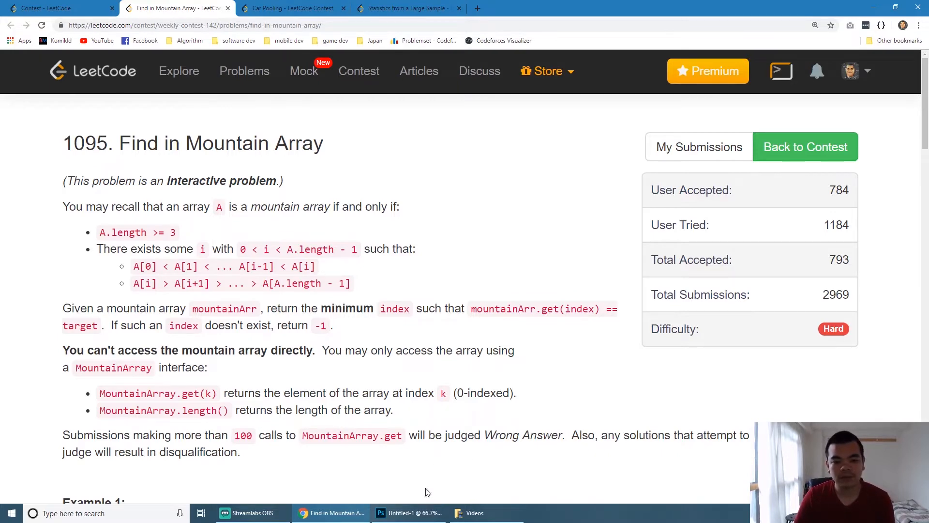
click(408, 513)
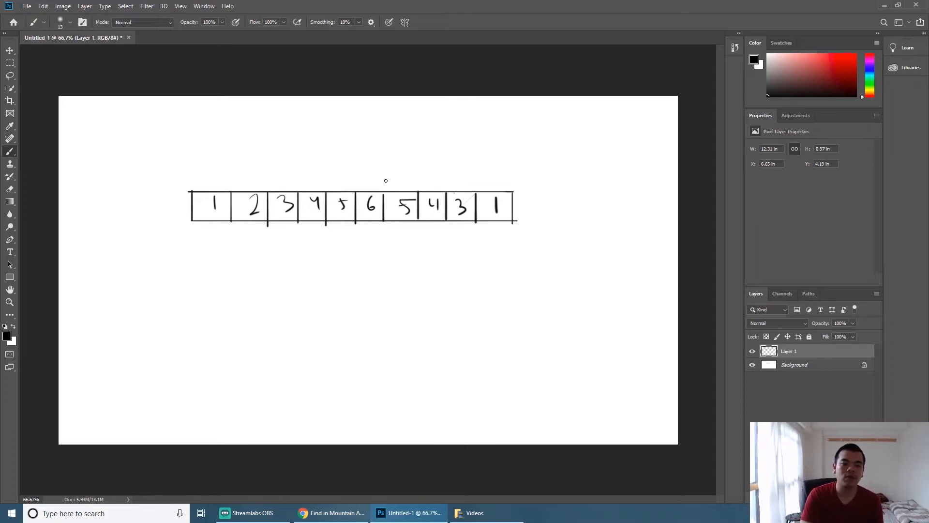
mouse_move(373, 147)
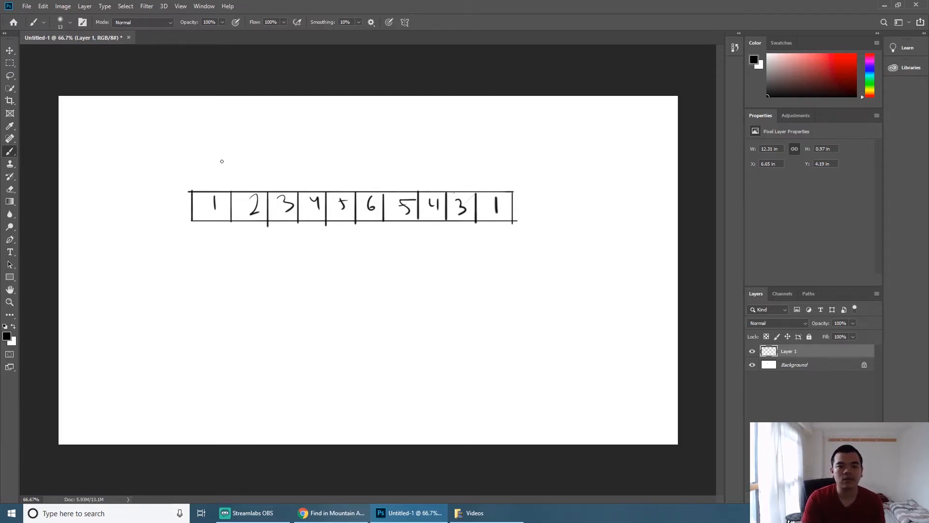
mouse_move(202, 186)
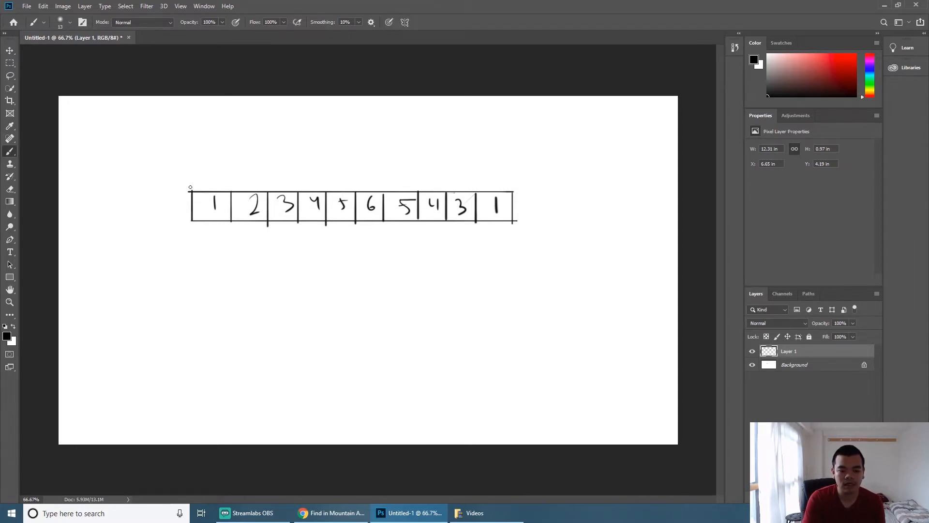
- Draw a bracket over the increasing values 1–6 and another over the decreasing values 5–1
drag(190, 186, 354, 166)
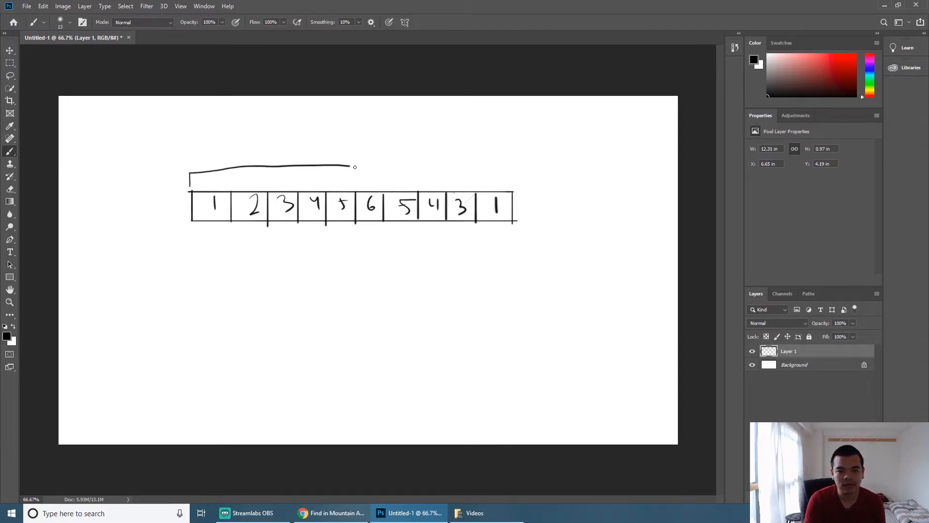
drag(354, 167, 366, 184)
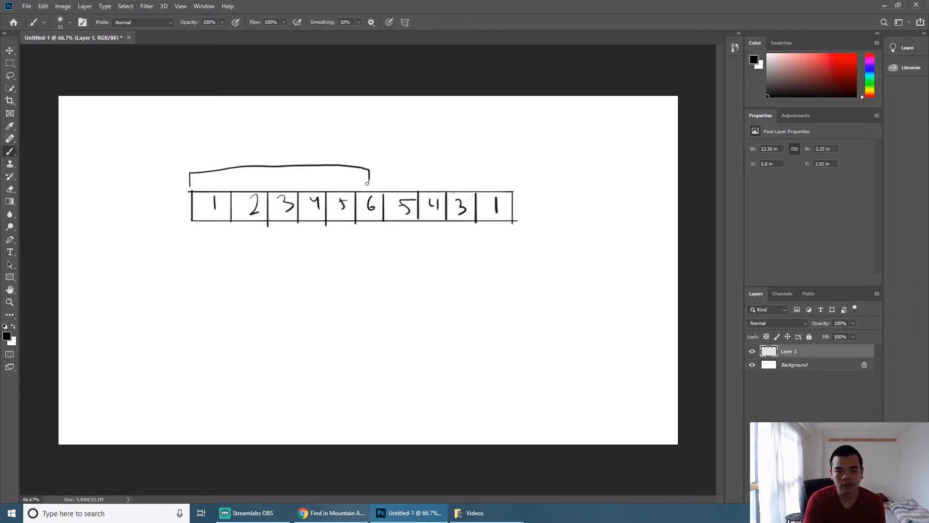
mouse_move(368, 231)
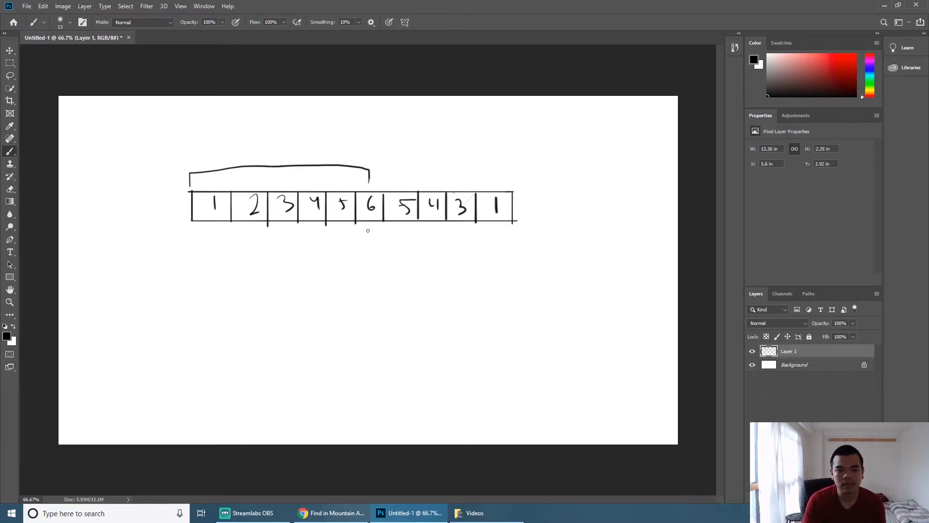
mouse_move(308, 158)
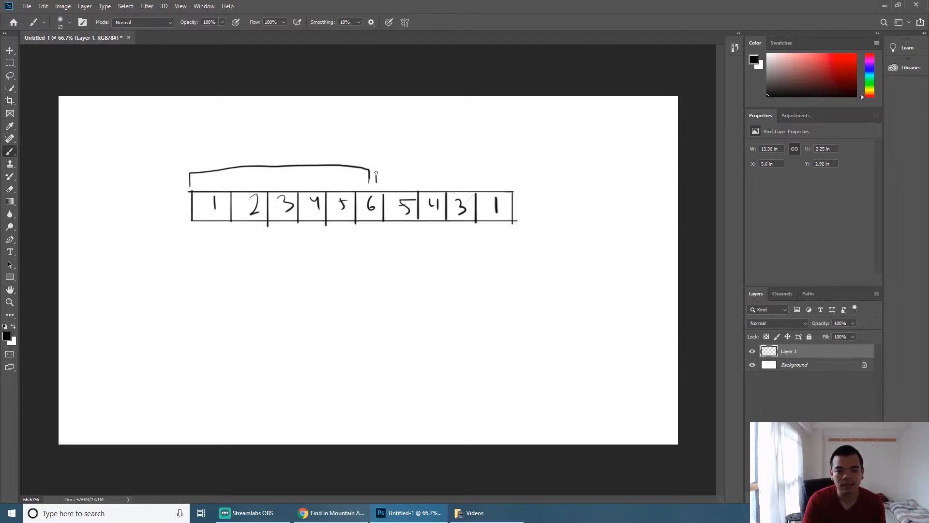
drag(374, 174, 501, 182)
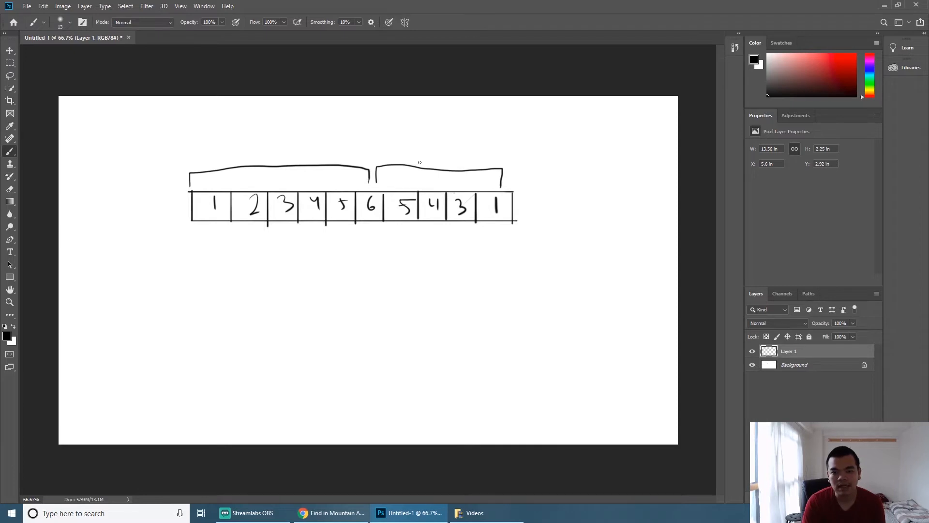
mouse_move(449, 164)
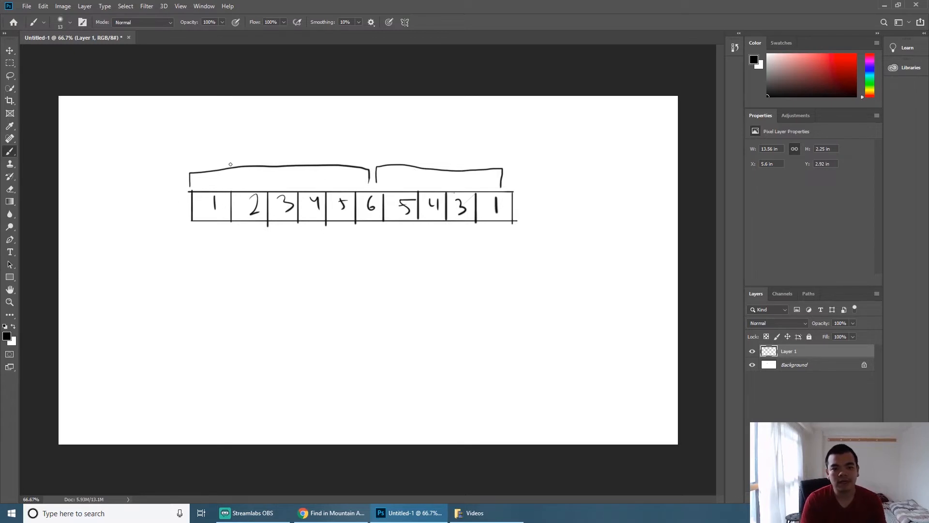
mouse_move(450, 168)
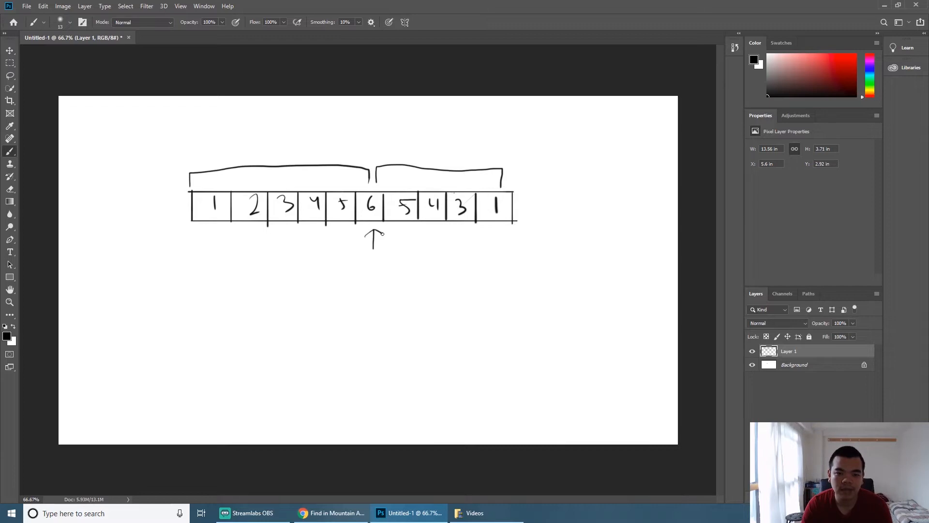
mouse_move(419, 240)
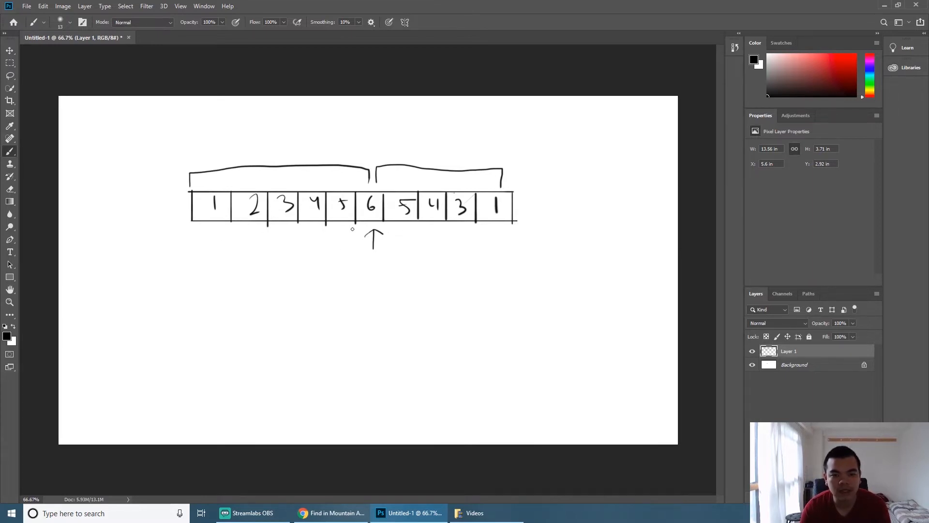
mouse_move(212, 241)
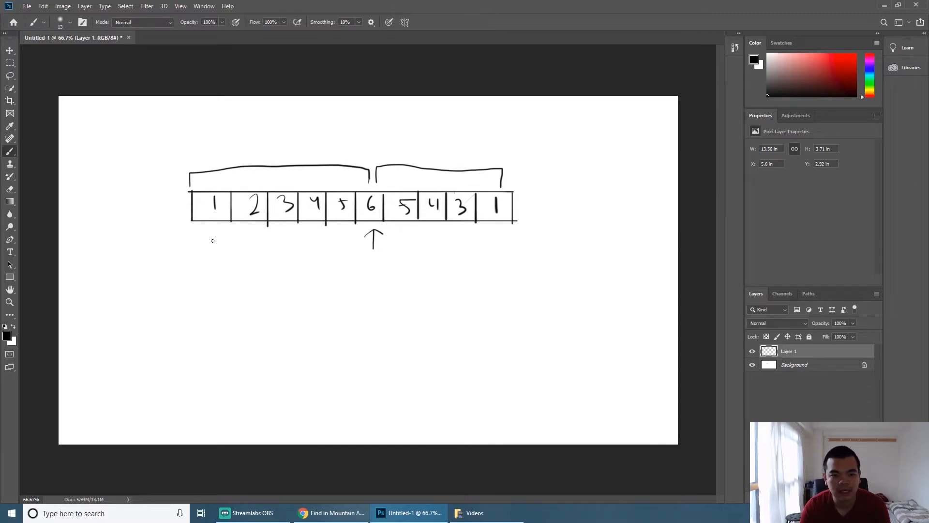
- Mark left and right boundaries under the outer 1s, an arrow under the first 5, and strike out the left half
drag(211, 237, 222, 276)
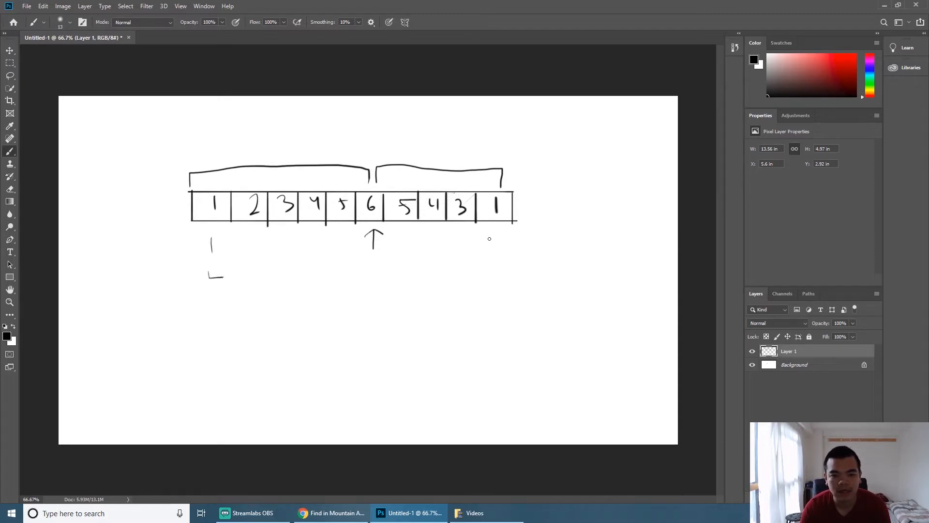
drag(503, 237, 500, 276)
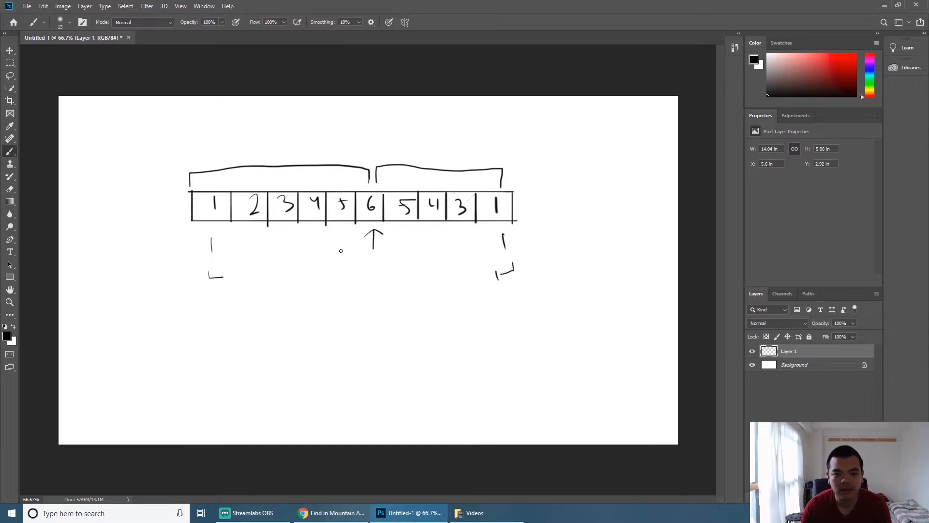
drag(345, 254, 345, 237)
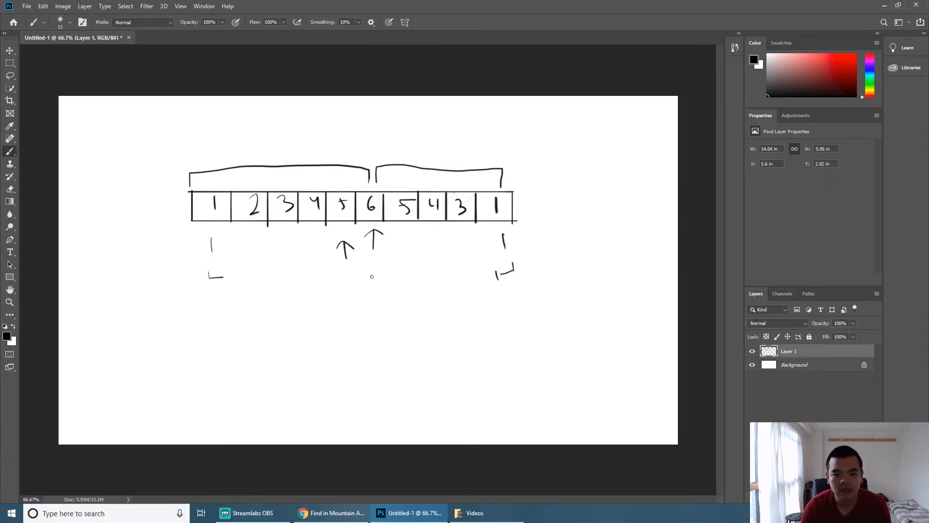
mouse_move(369, 243)
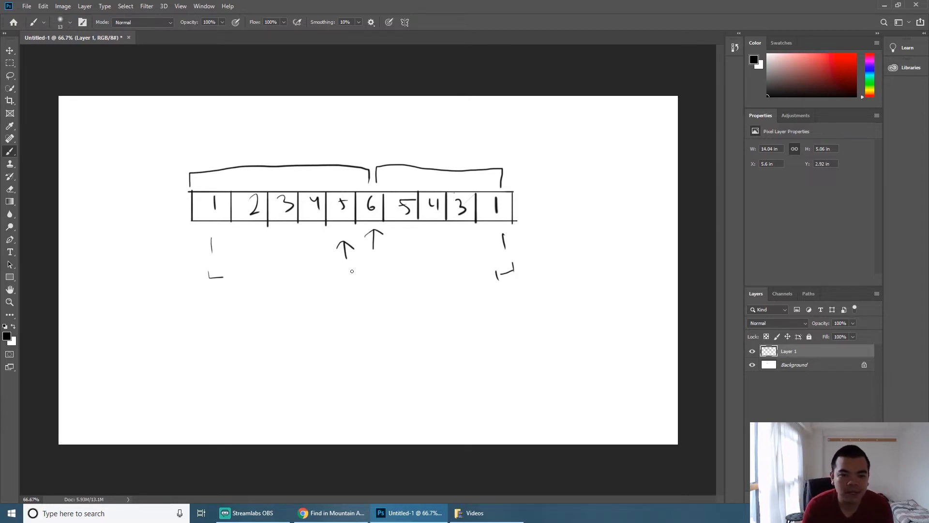
click(331, 206)
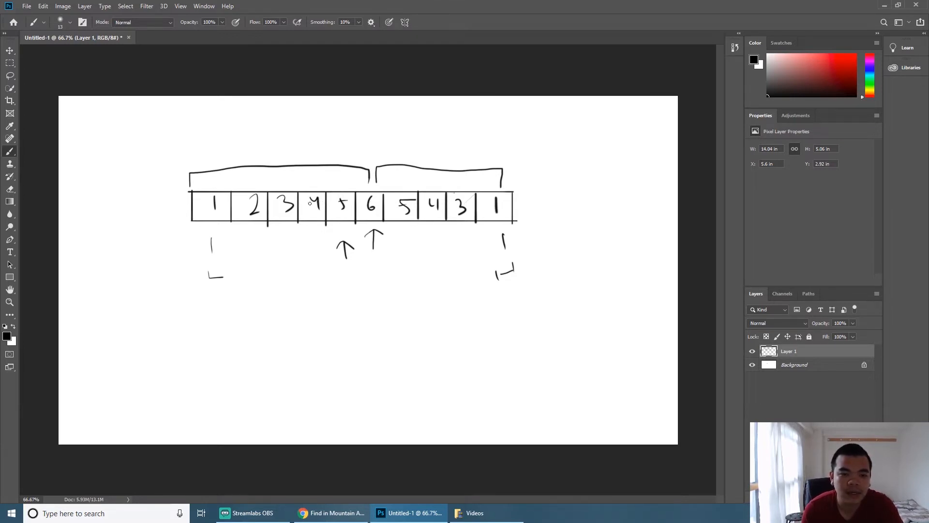
drag(310, 202, 364, 148)
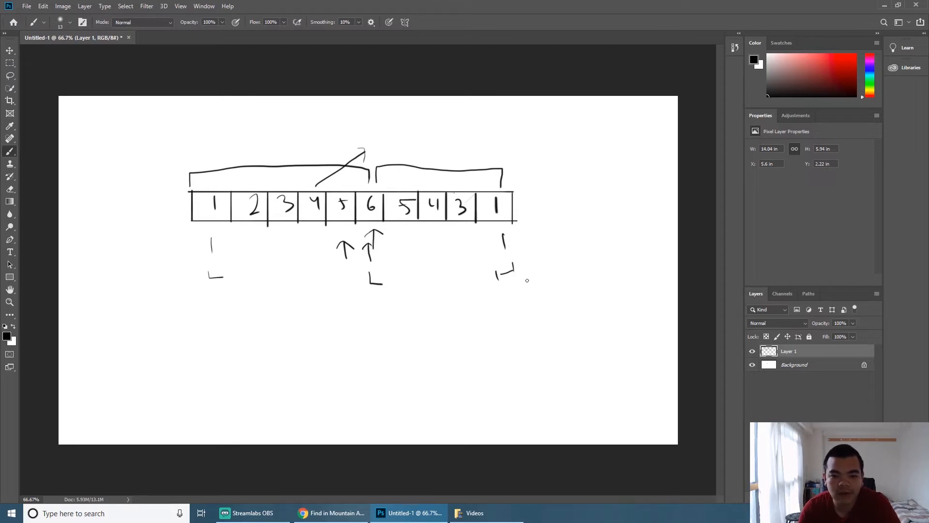
mouse_move(403, 247)
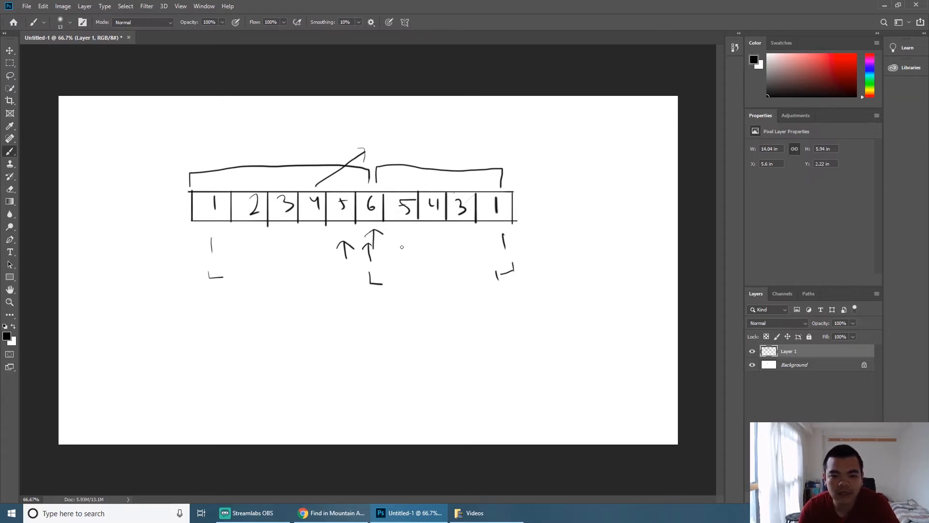
mouse_move(479, 268)
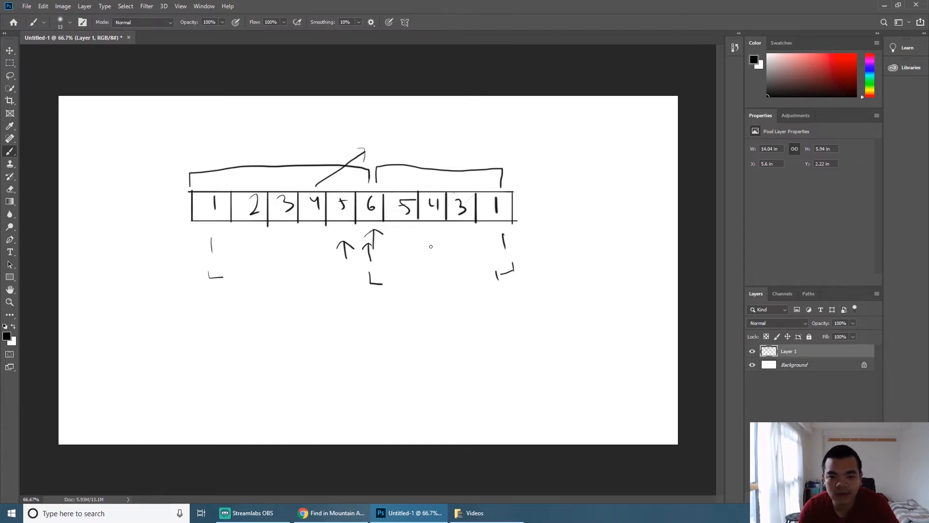
- Mark midpoint arrows and boundaries under the 4 and the 5, slashing out the discarded right part
drag(433, 249, 434, 234)
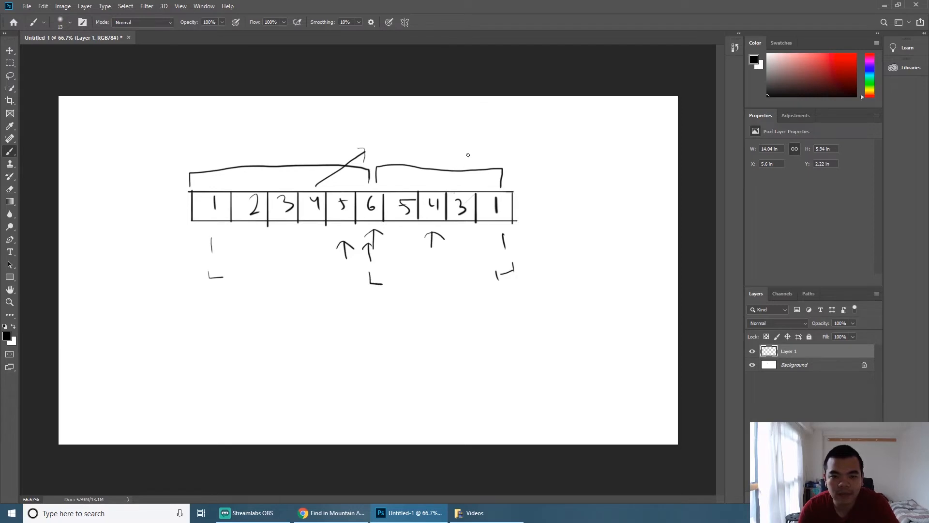
drag(468, 154, 417, 187)
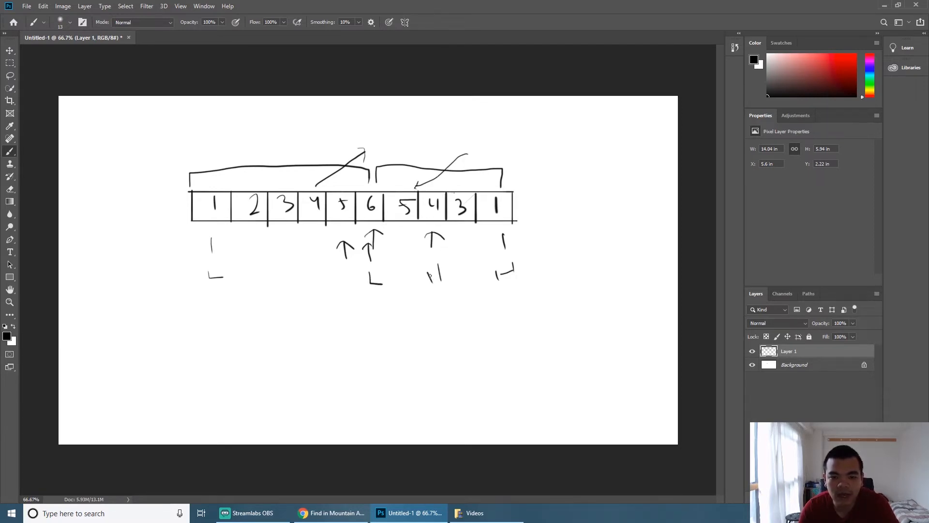
drag(426, 276, 443, 274)
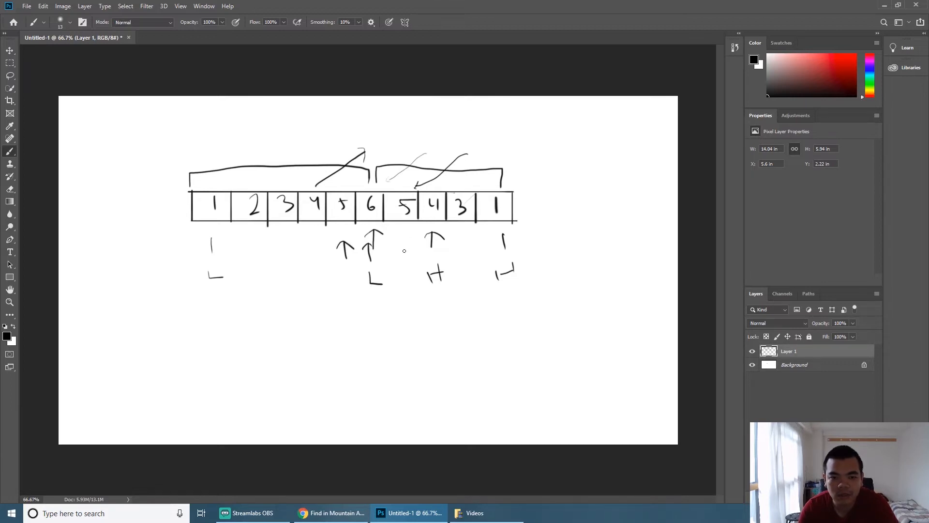
drag(403, 248, 403, 235)
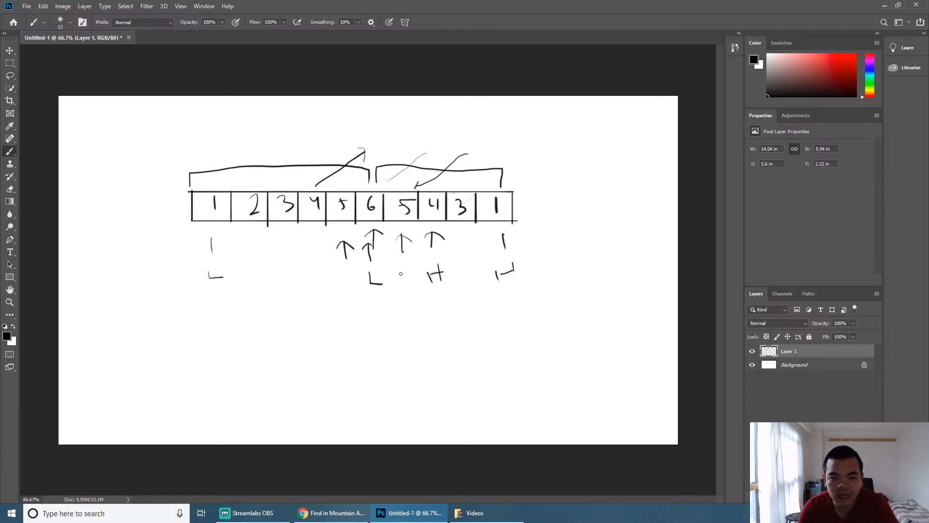
drag(403, 267, 405, 282)
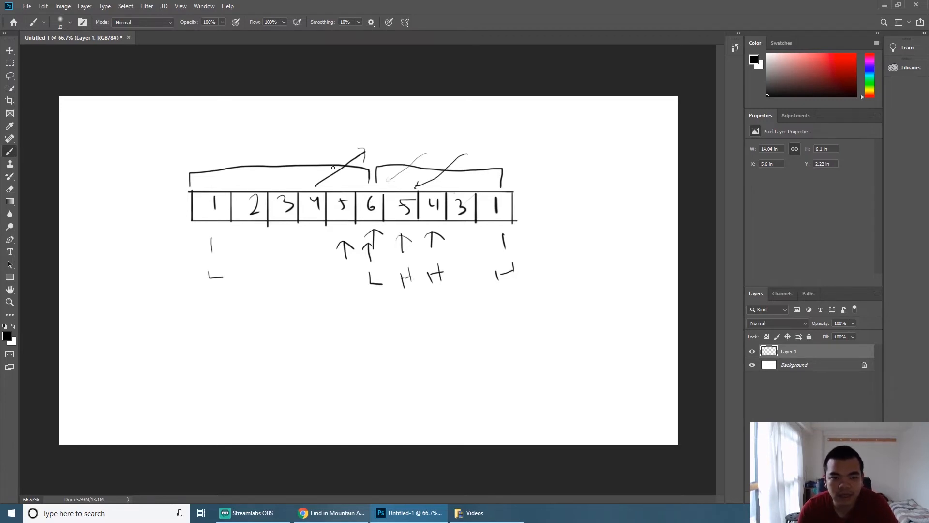
- Sketch a rising and falling slope line over the peak 6
drag(332, 166, 358, 129)
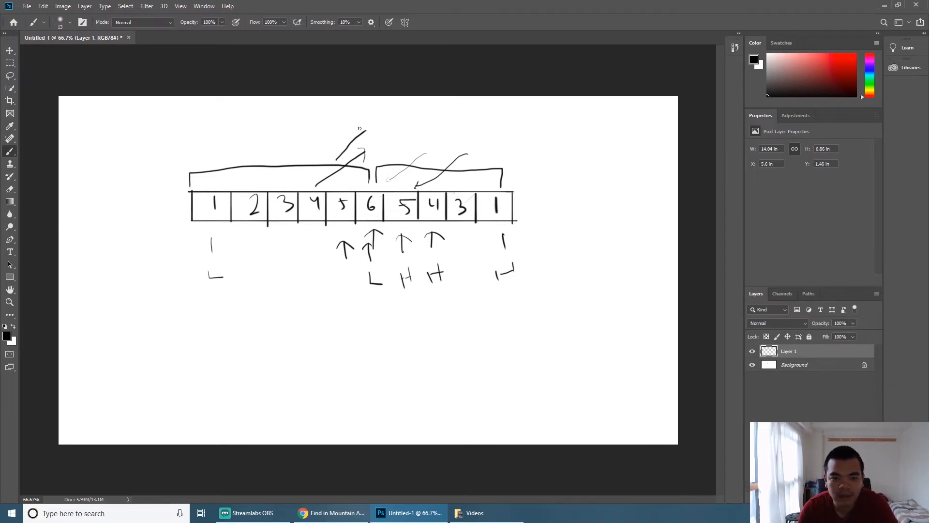
drag(361, 129, 401, 146)
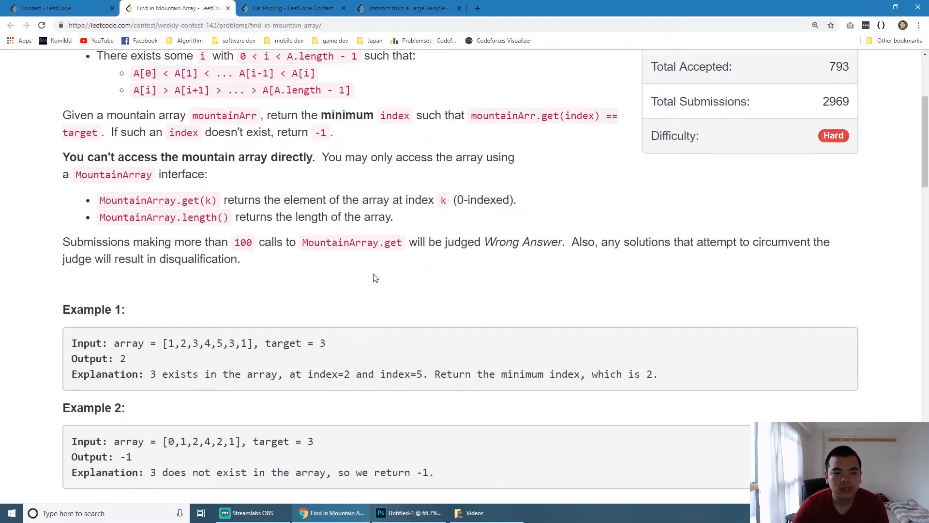
- Highlight Example 1's target and output 2 and the minimum-index requirement, then return to the problem page
scroll(down, 3)
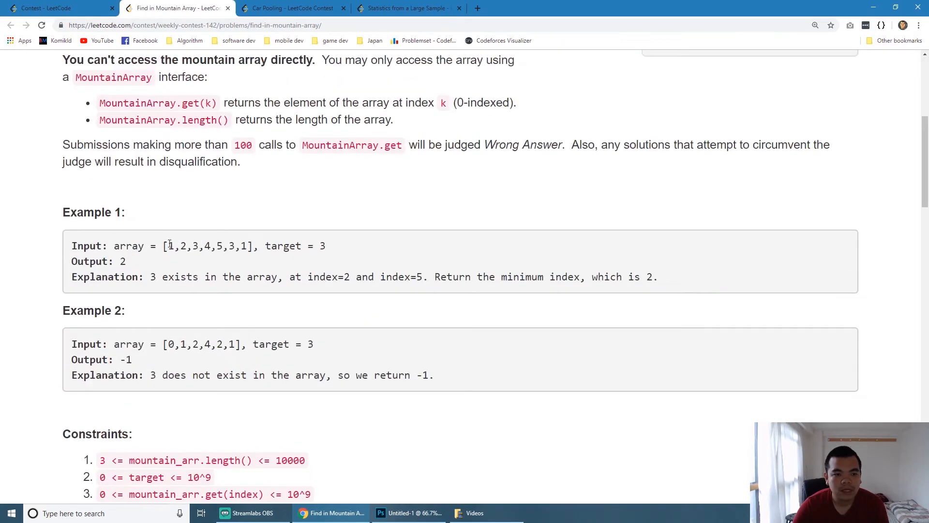
drag(164, 245, 249, 245)
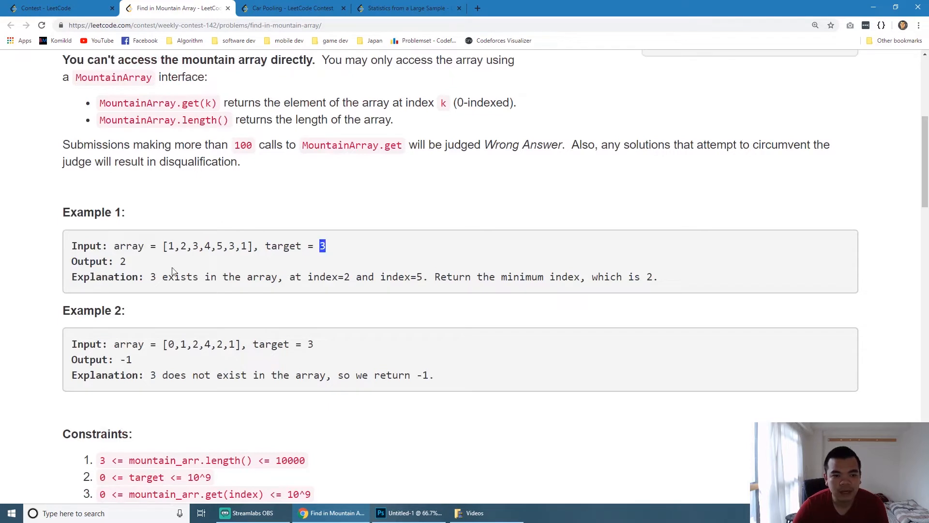
double_click(122, 260)
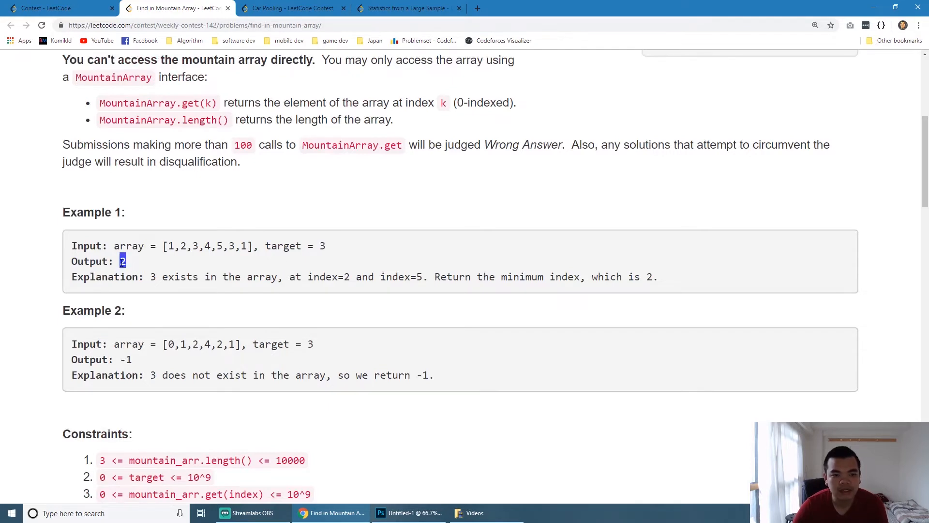
double_click(194, 246)
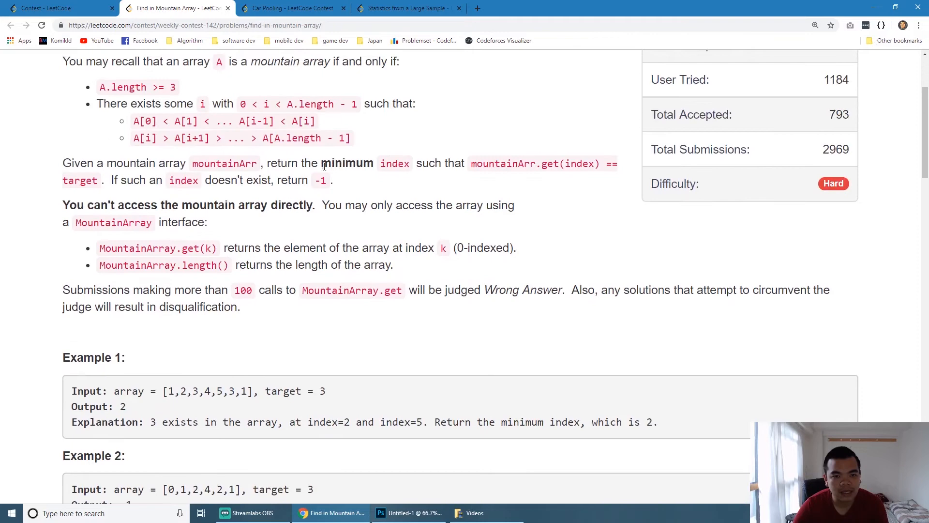
drag(324, 163, 408, 162)
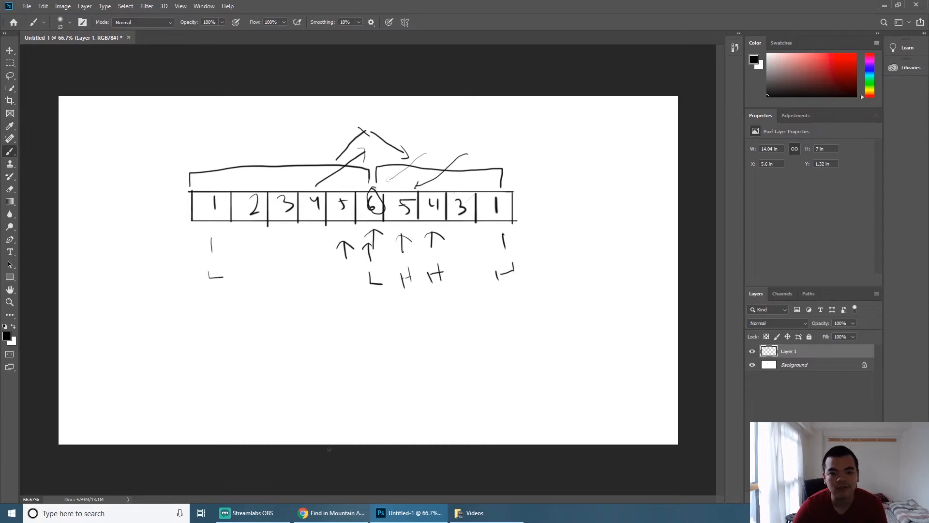
click(331, 513)
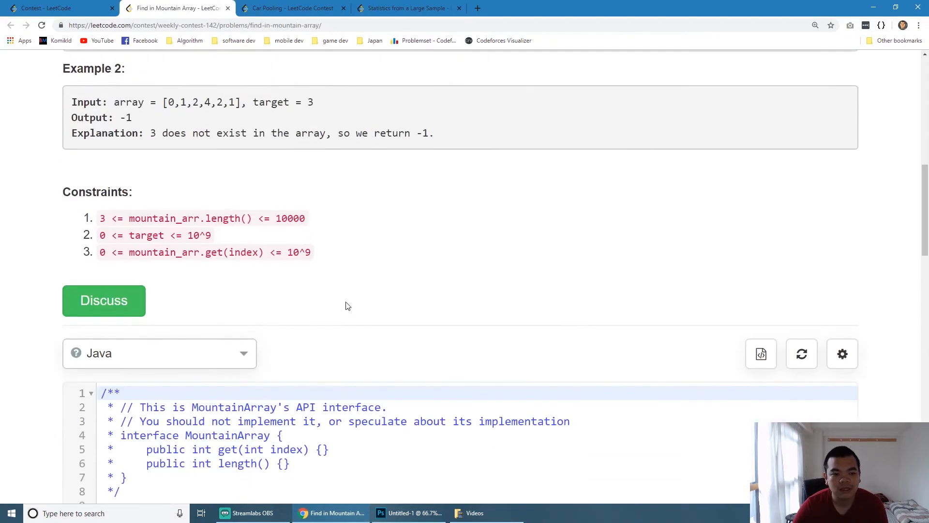
- Scroll to the Solution class, highlighting getMountVal, the mountainArr.get call, and the findInMountainArray method
scroll(down, 3)
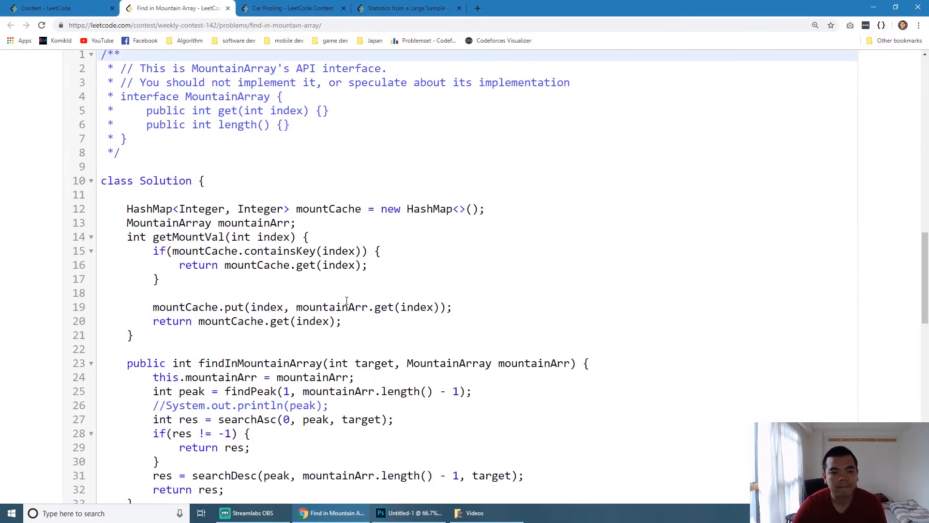
scroll(down, 3)
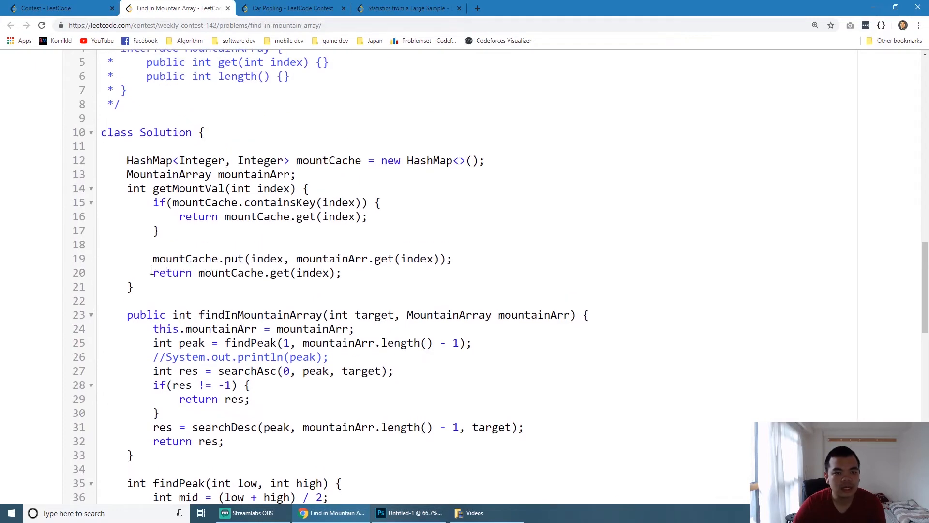
double_click(188, 189)
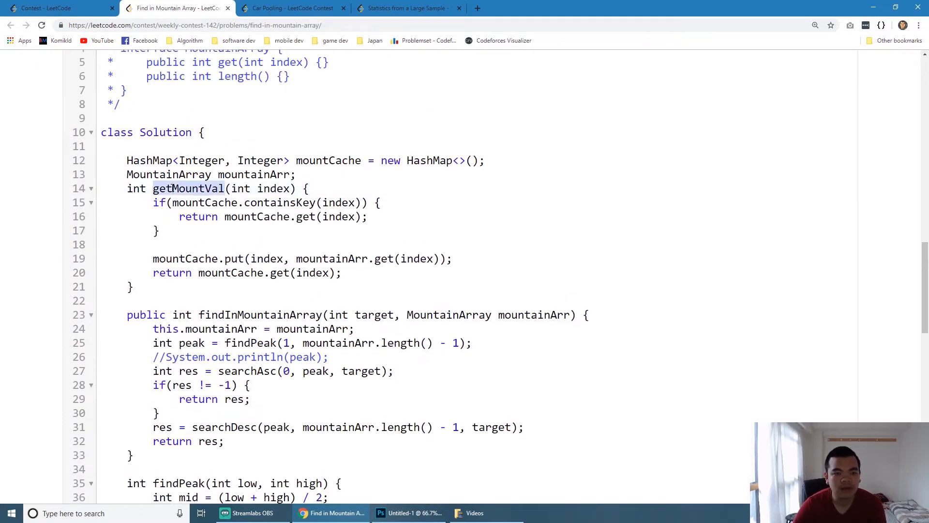
click(224, 244)
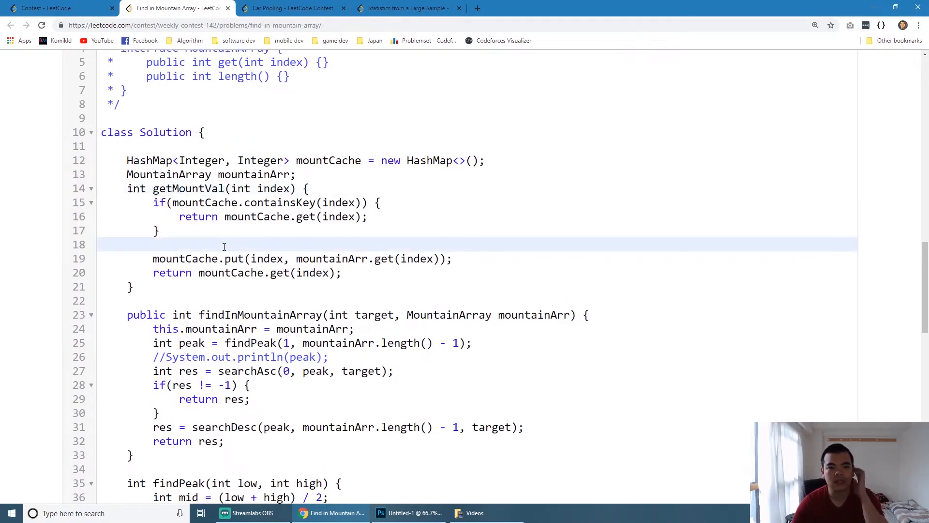
double_click(328, 160)
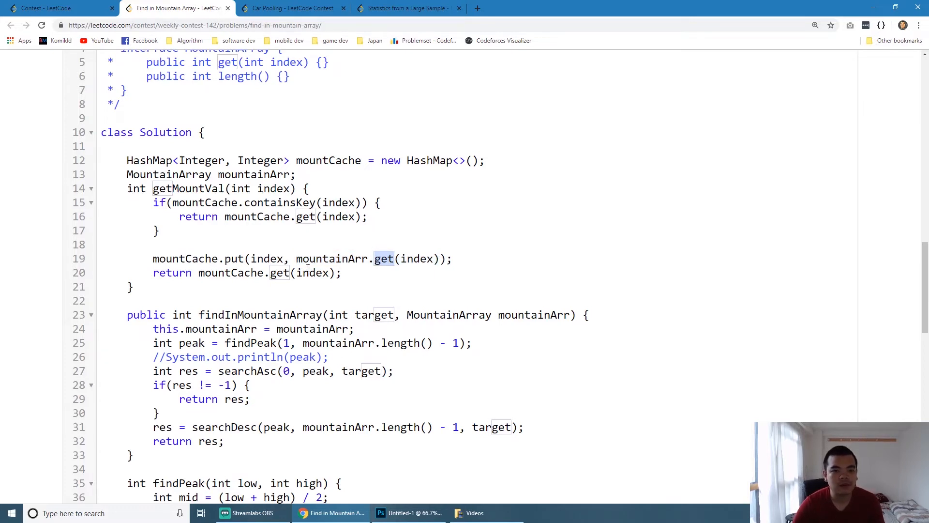
drag(126, 160, 137, 287)
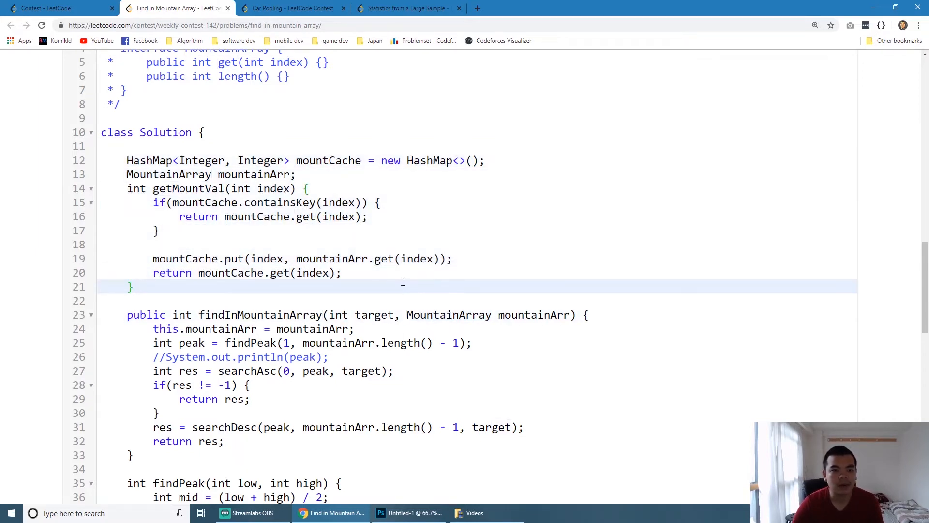
scroll(down, 3)
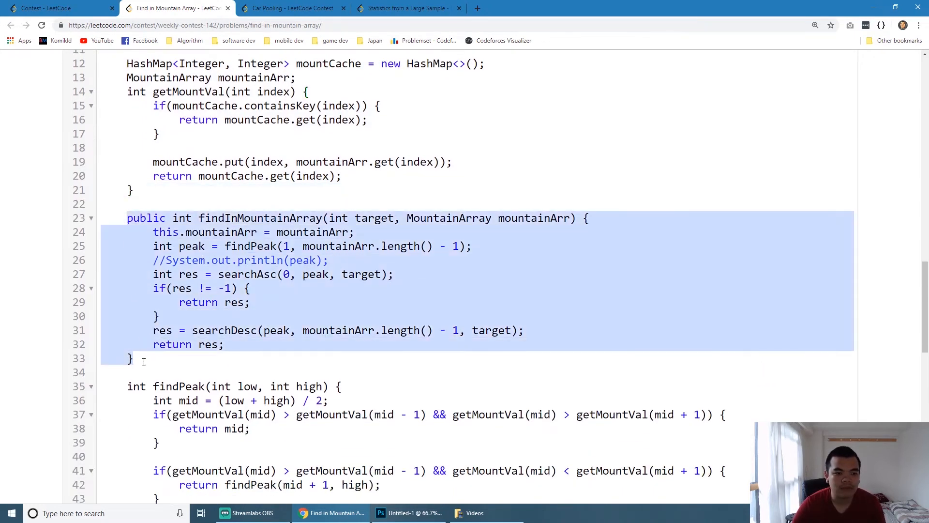
- Point at the findPeak line in findInMountainArray, then switch back to the Photoshop sketch
click(134, 358)
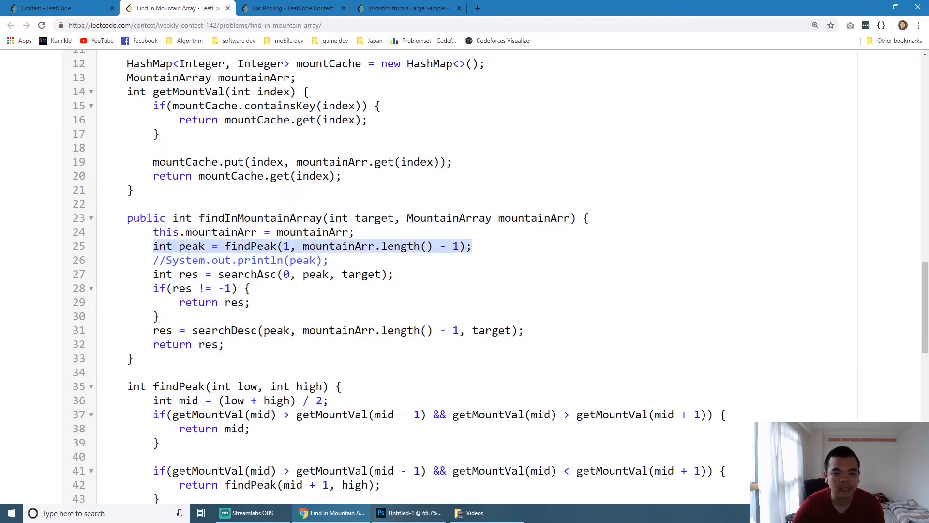
click(381, 513)
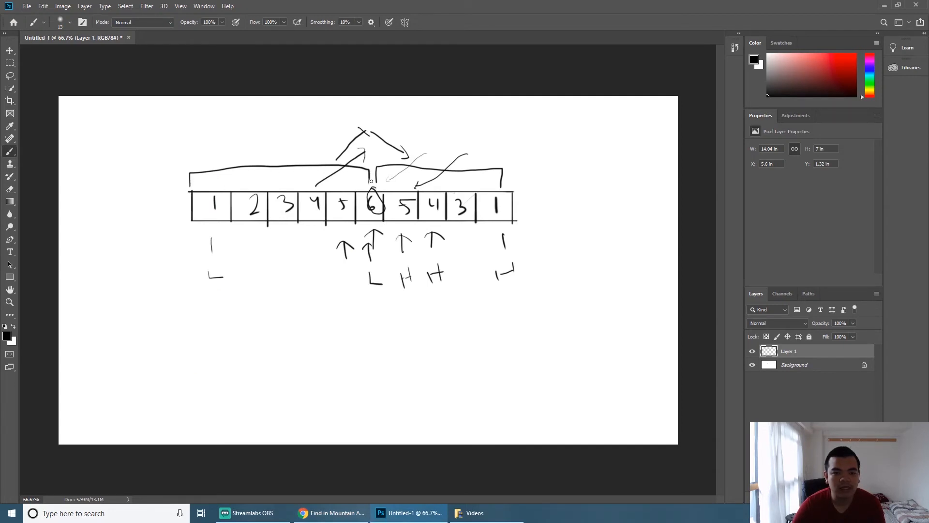
- Switch back from the Photoshop sketch to the LeetCode solution code
click(329, 513)
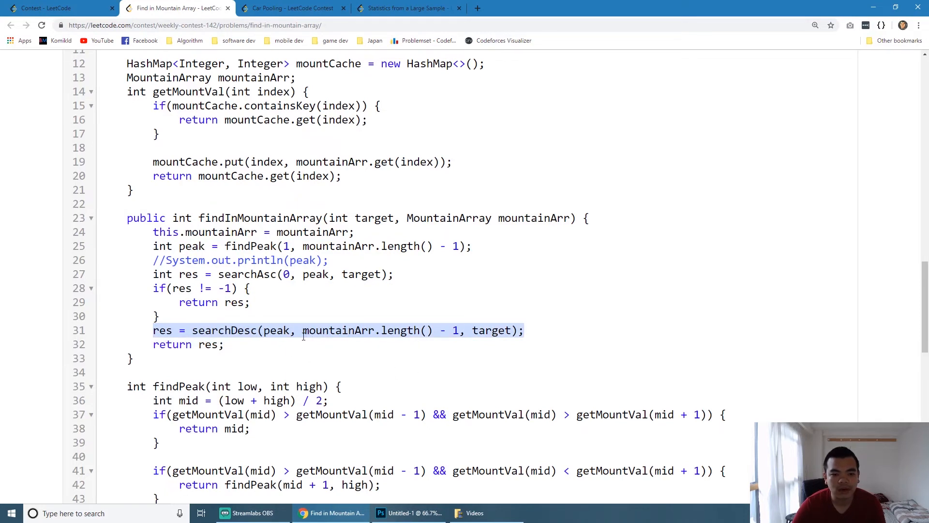
- Highlight the final return of res and scroll down to the findPeak method
double_click(276, 330)
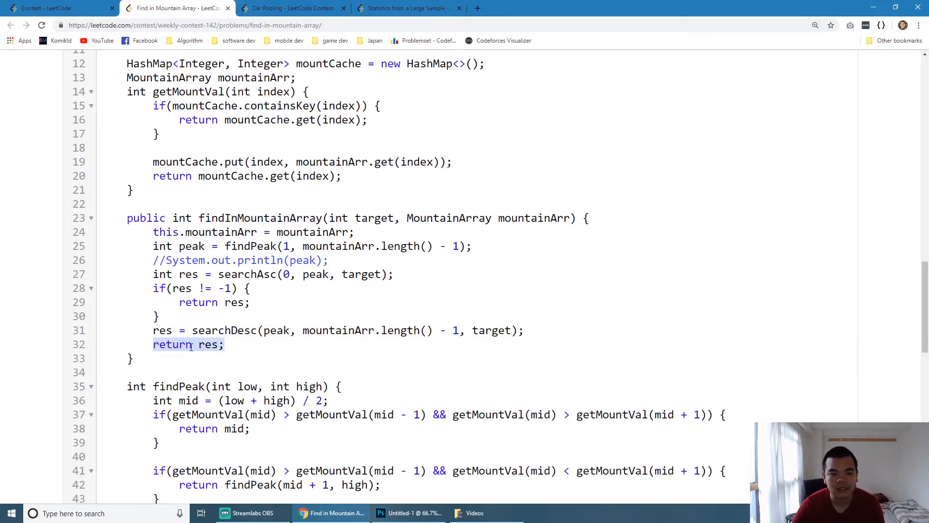
scroll(down, 3)
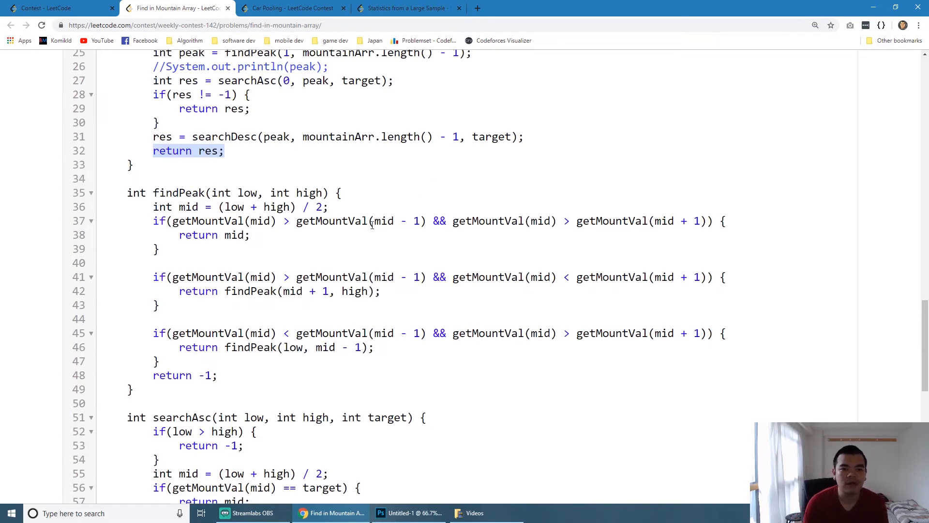
mouse_move(300, 212)
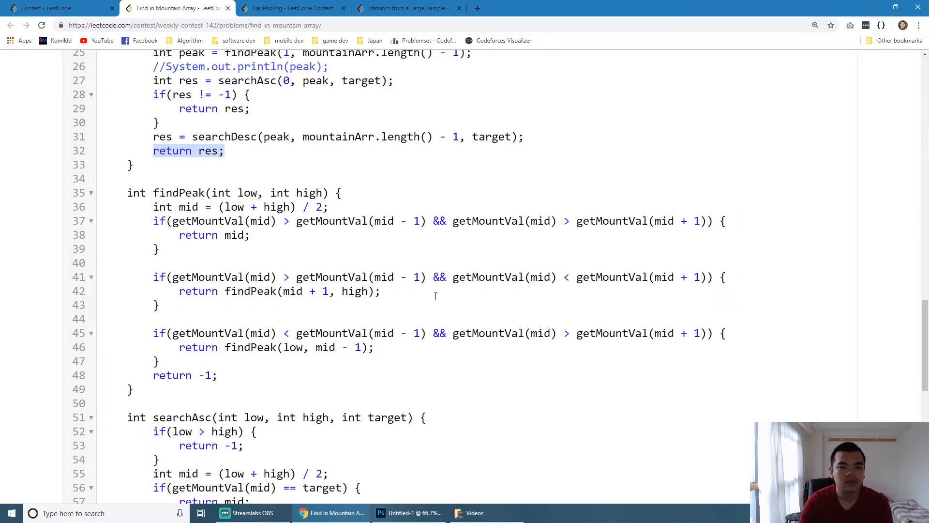
mouse_move(336, 237)
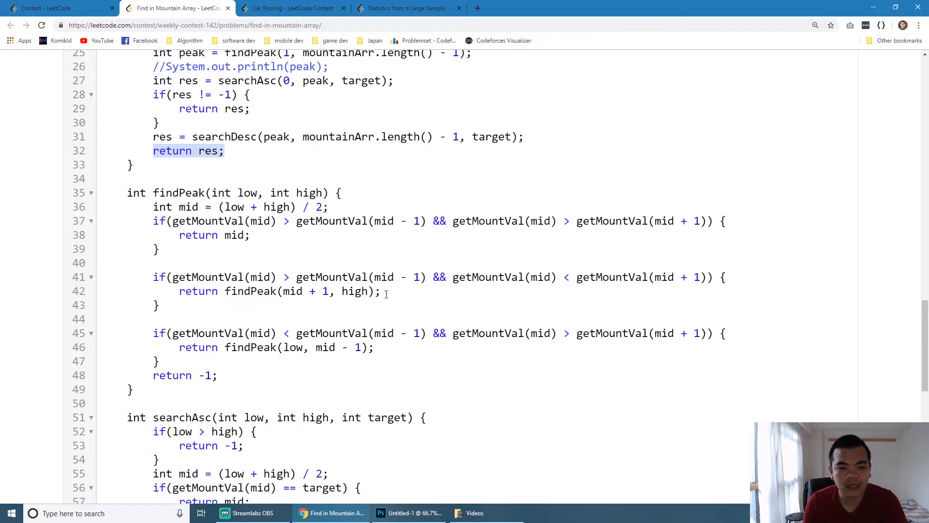
mouse_move(303, 276)
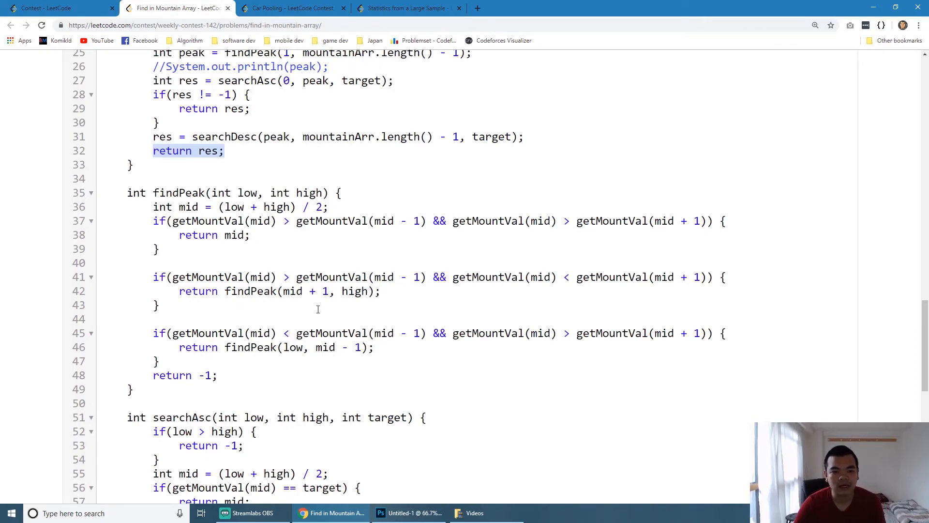
mouse_move(213, 331)
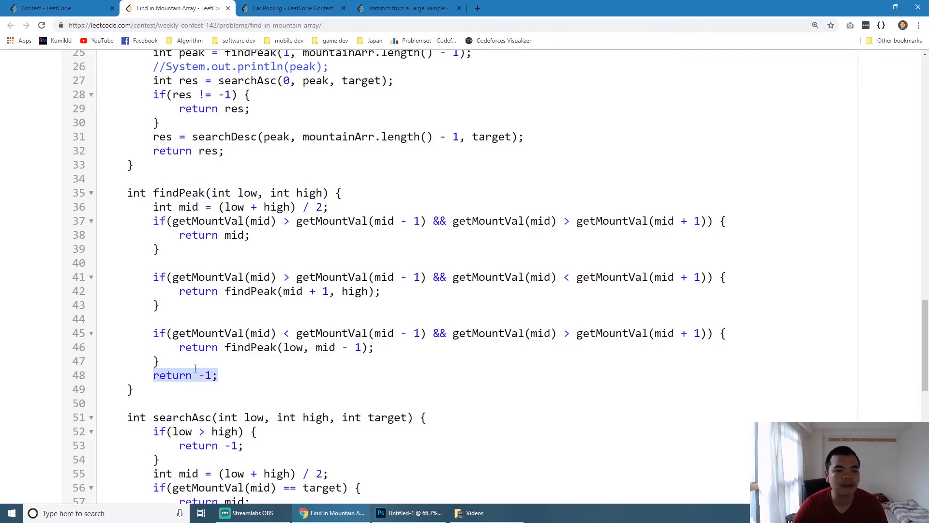
mouse_move(212, 328)
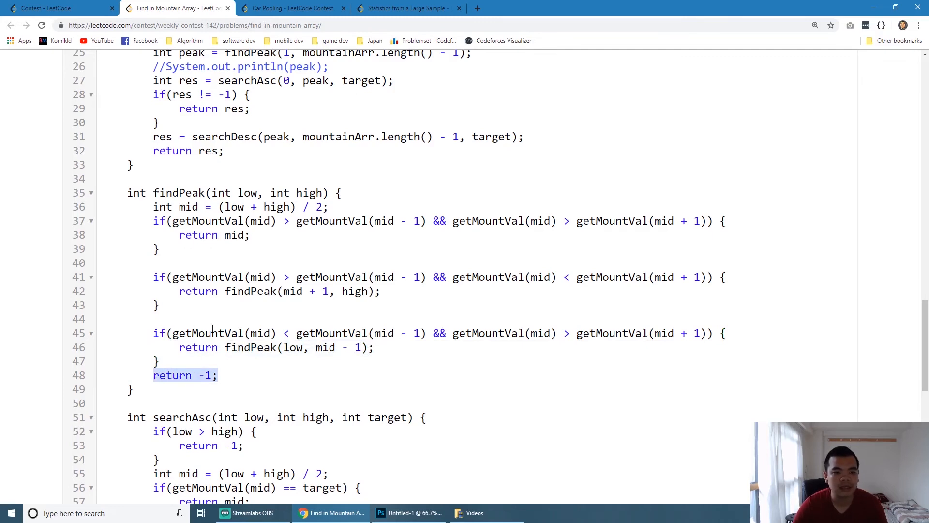
mouse_move(179, 252)
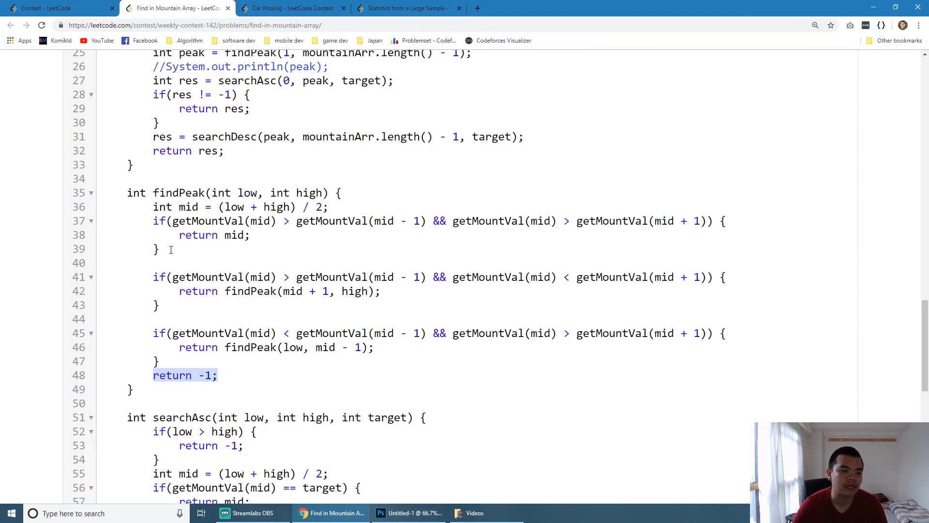
mouse_move(257, 295)
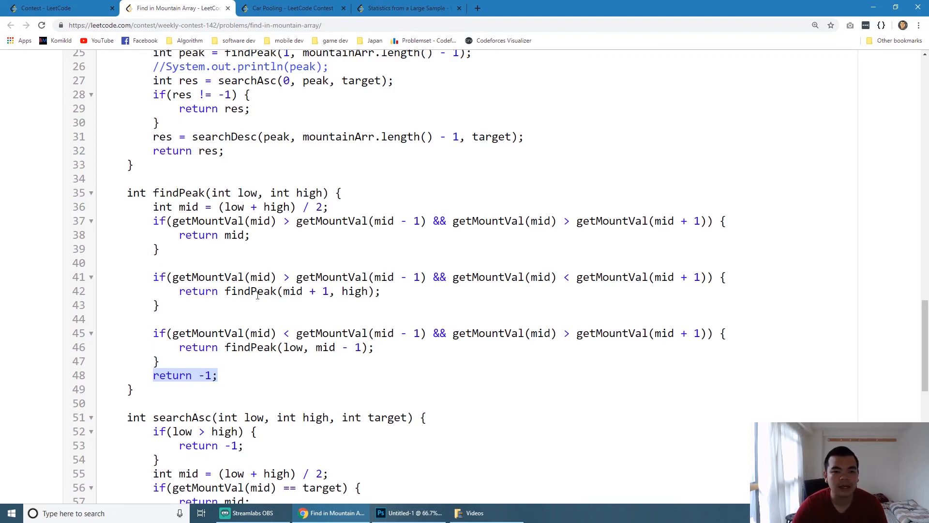
mouse_move(280, 300)
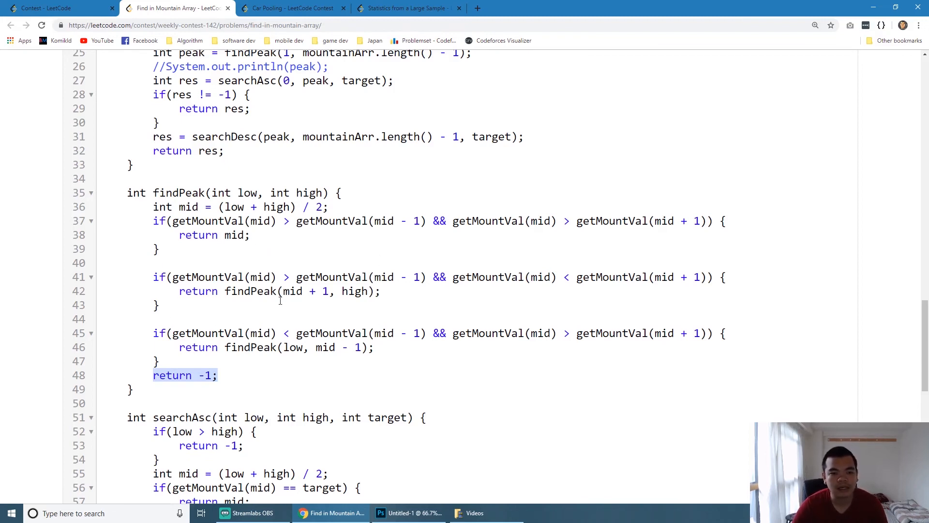
- Scroll down past findPeak's return -1 to bring searchAsc into view
scroll(down, 3)
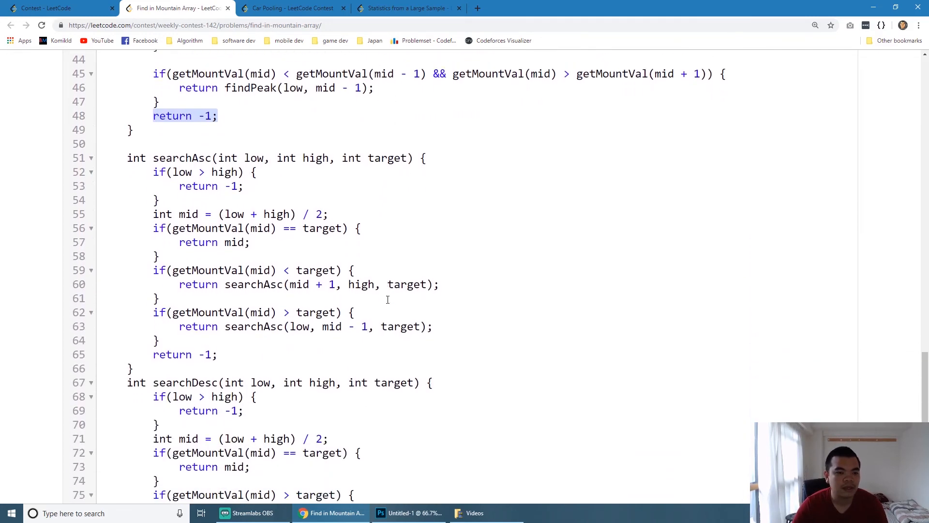
- Scroll through searchAsc and searchDesc to the end of the code, then back up toward the problem statement
scroll(down, 3)
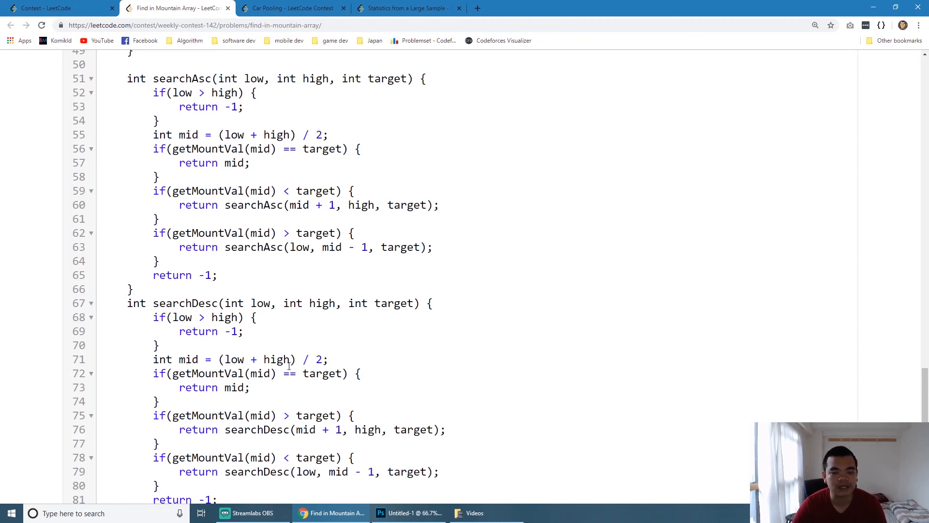
scroll(down, 3)
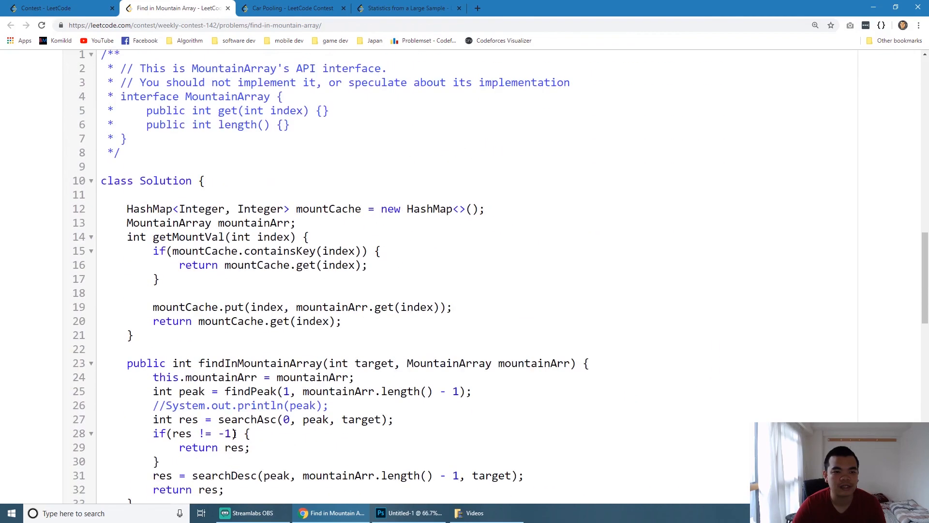
scroll(down, 3)
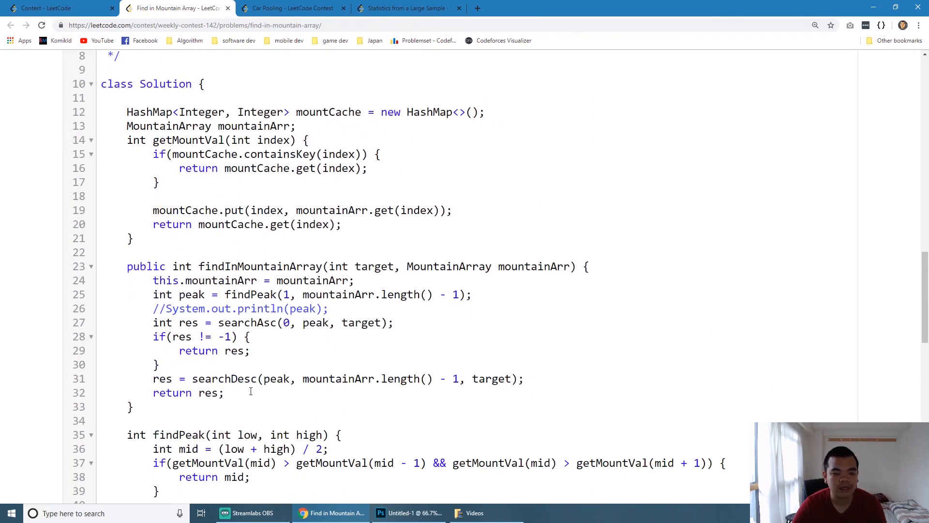
scroll(down, 3)
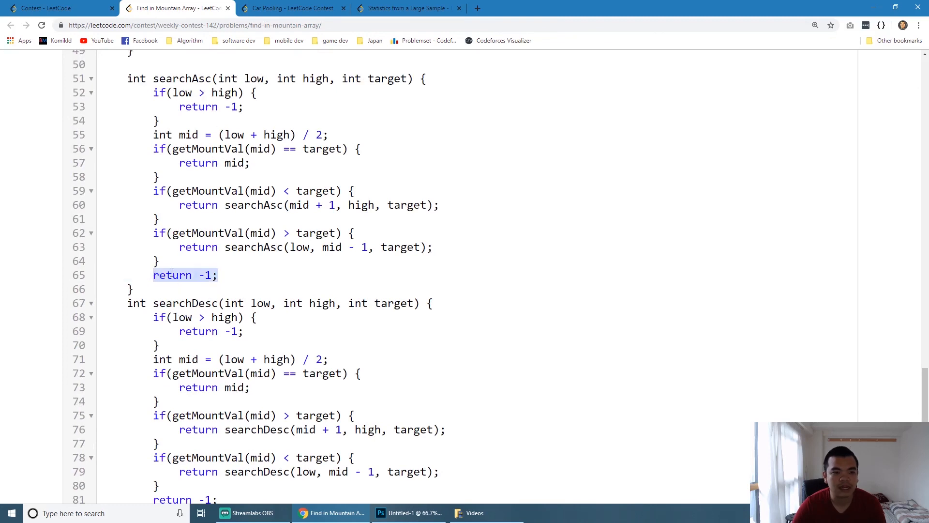
scroll(down, 3)
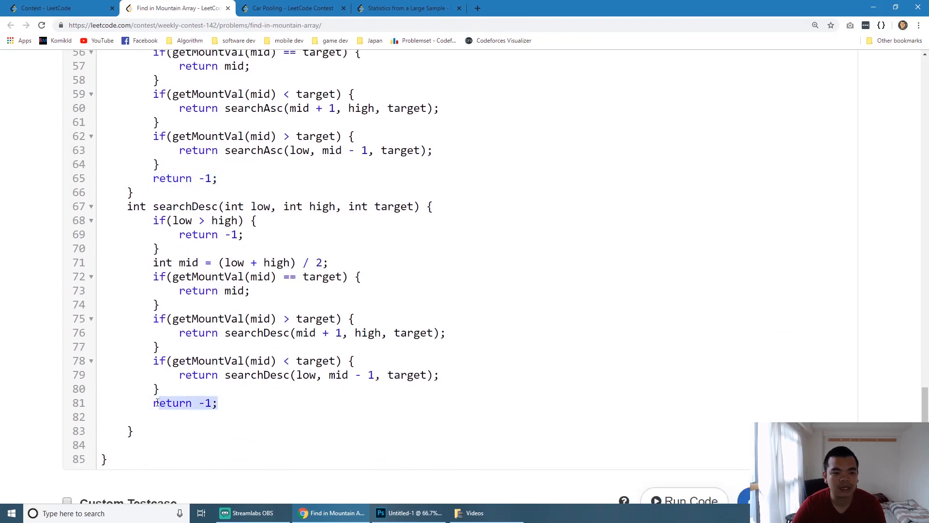
scroll(up, 3)
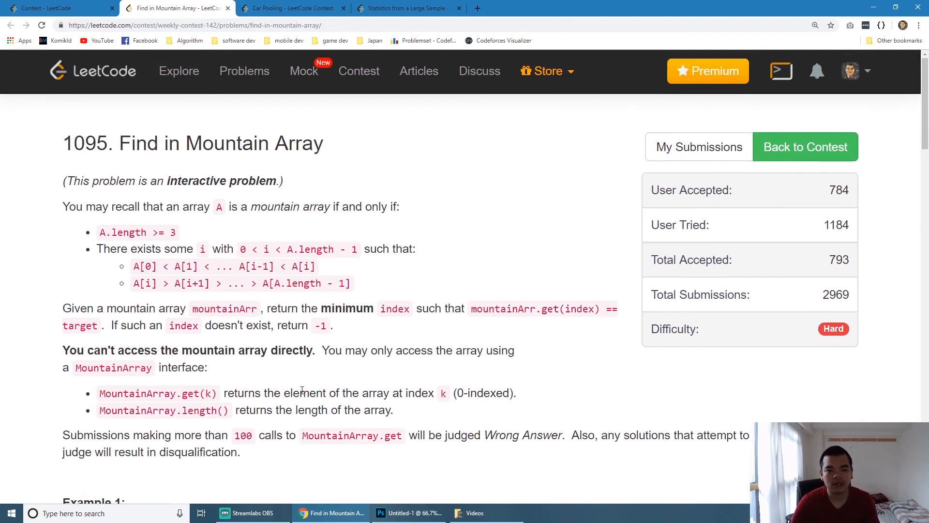
mouse_move(329, 395)
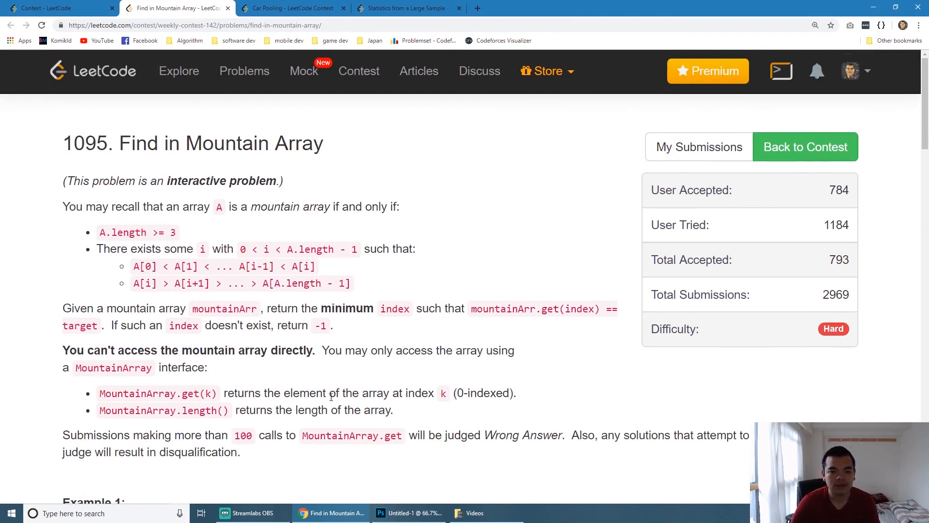